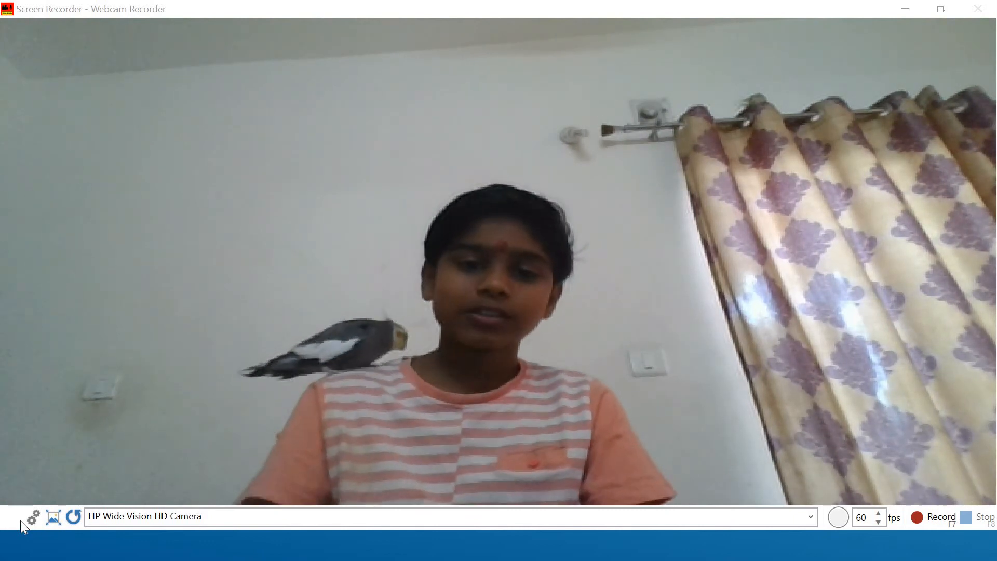
Step: Show the chi-square curve slide in PowerPoint, then switch to the new Jupyter notebook
click(518, 545)
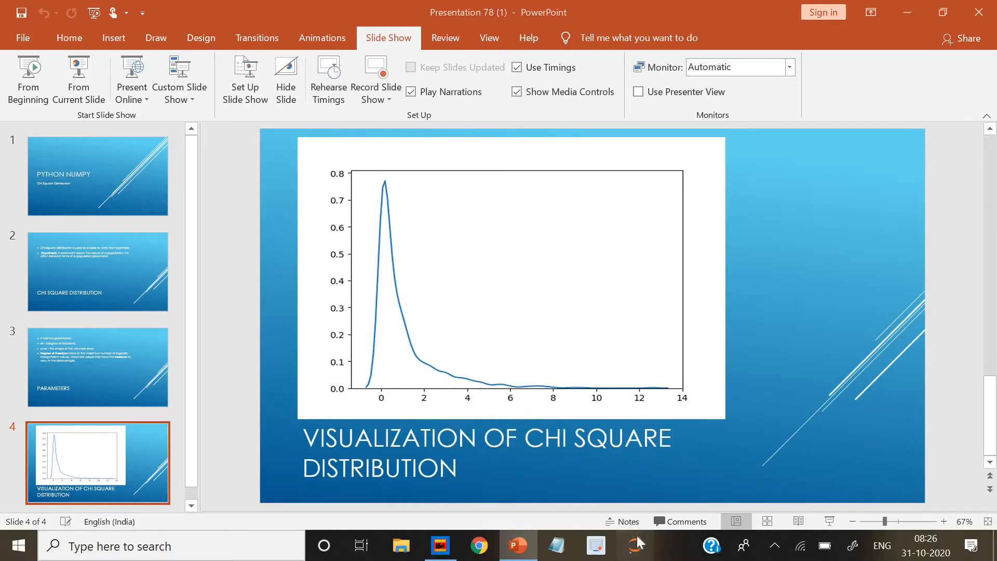
click(633, 545)
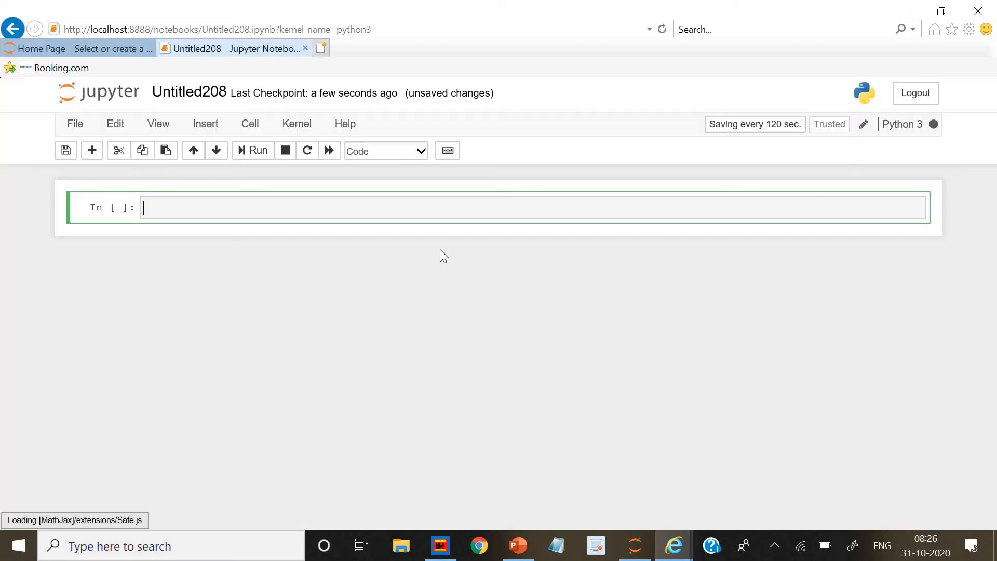
Step: Enter 'from numpy import random' as the first line of the notebook cell
text(i)
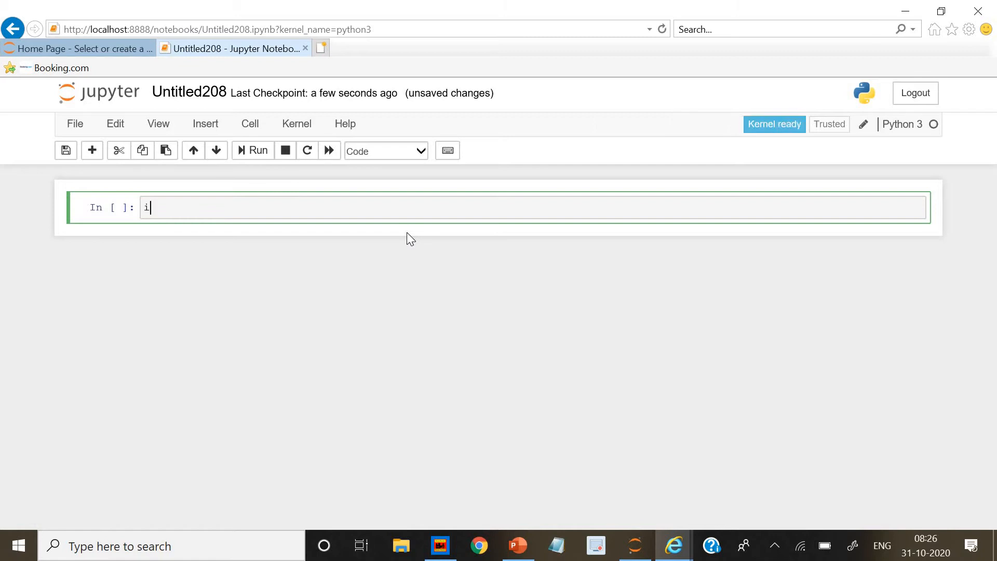
key(Backspace)
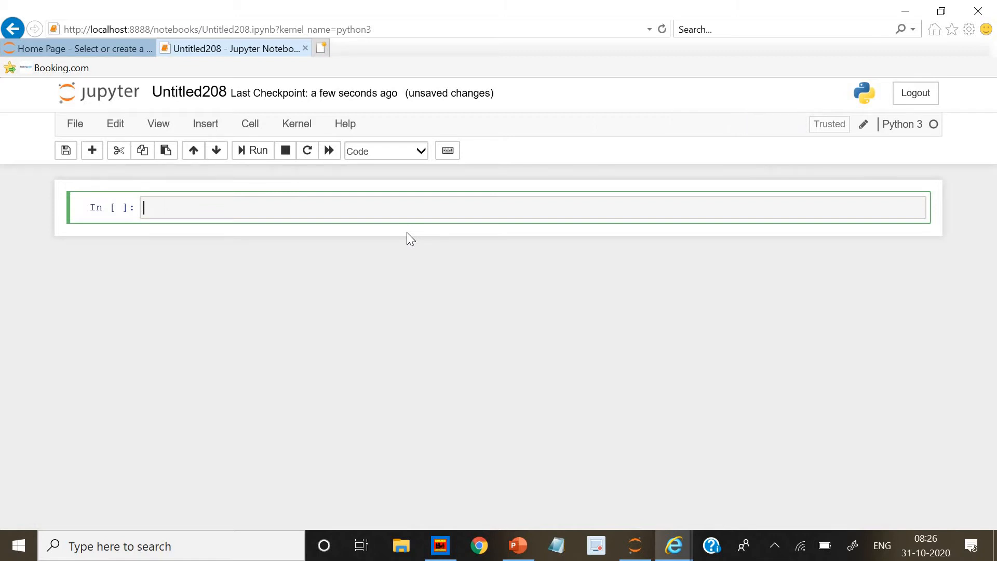
text(from)
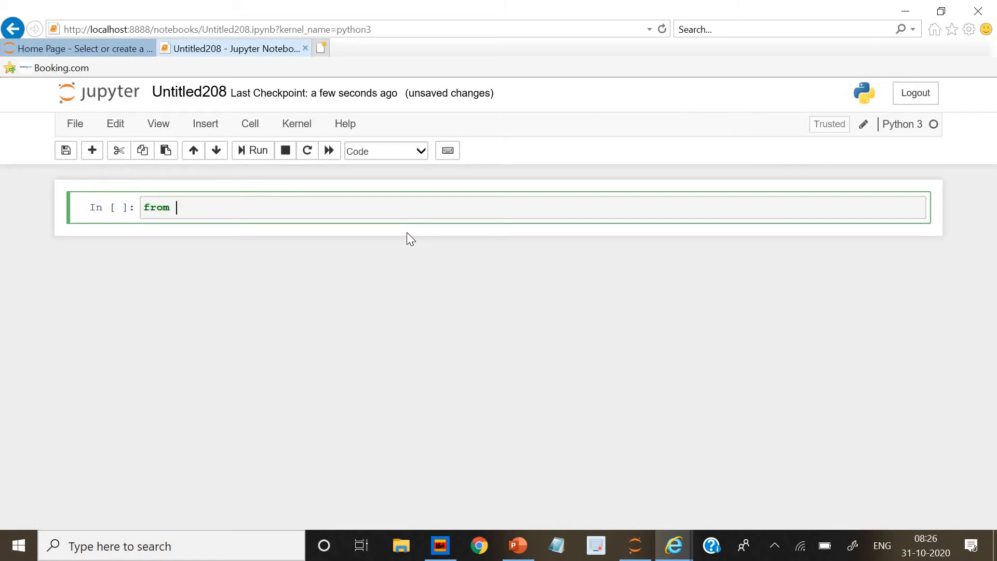
text(numpy imp)
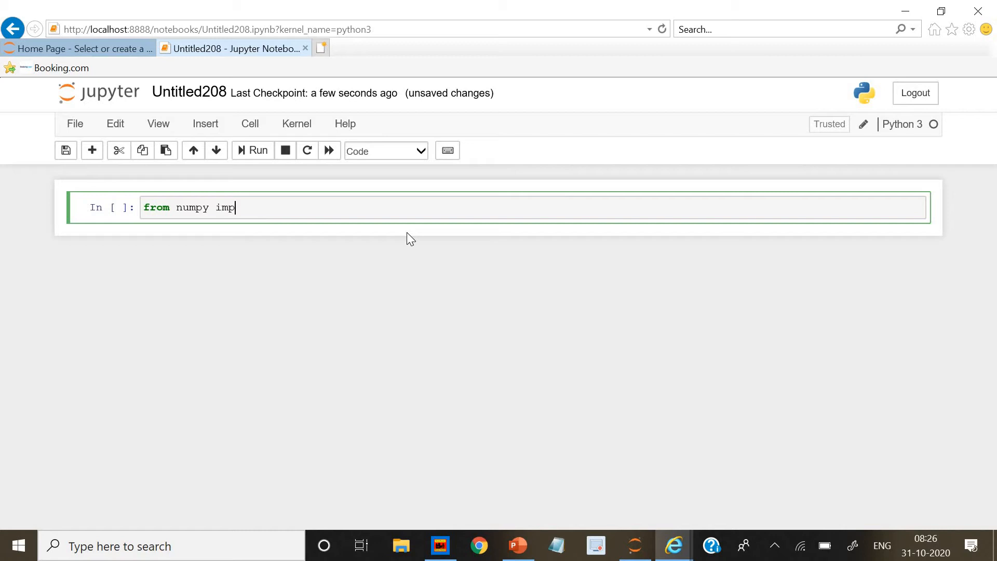
text(ort r)
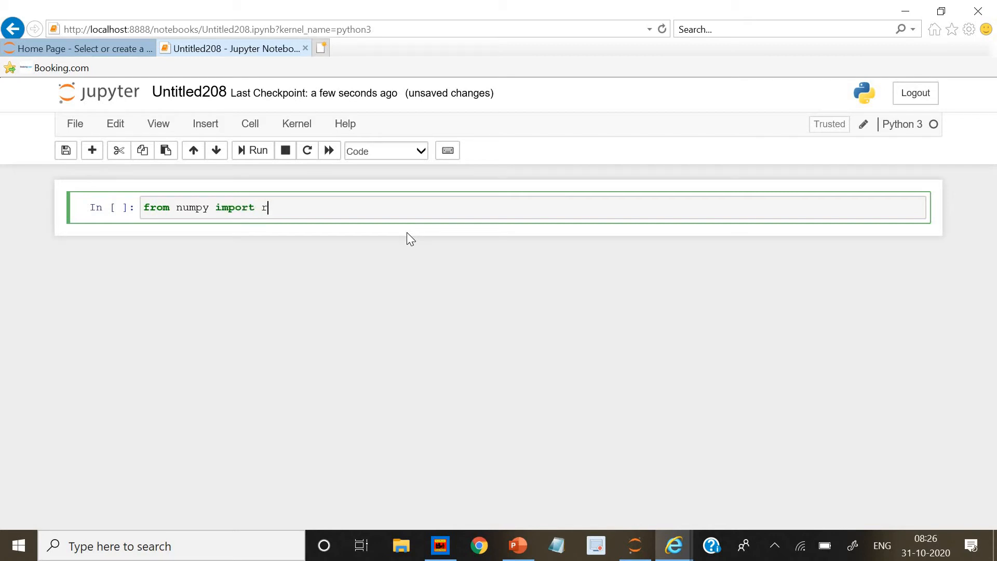
text(a)
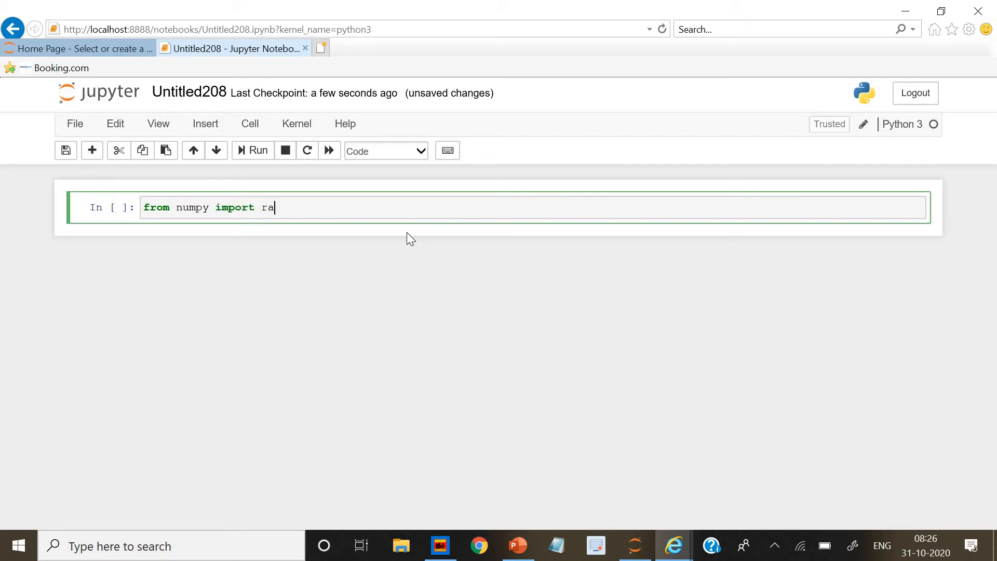
text(ndom)
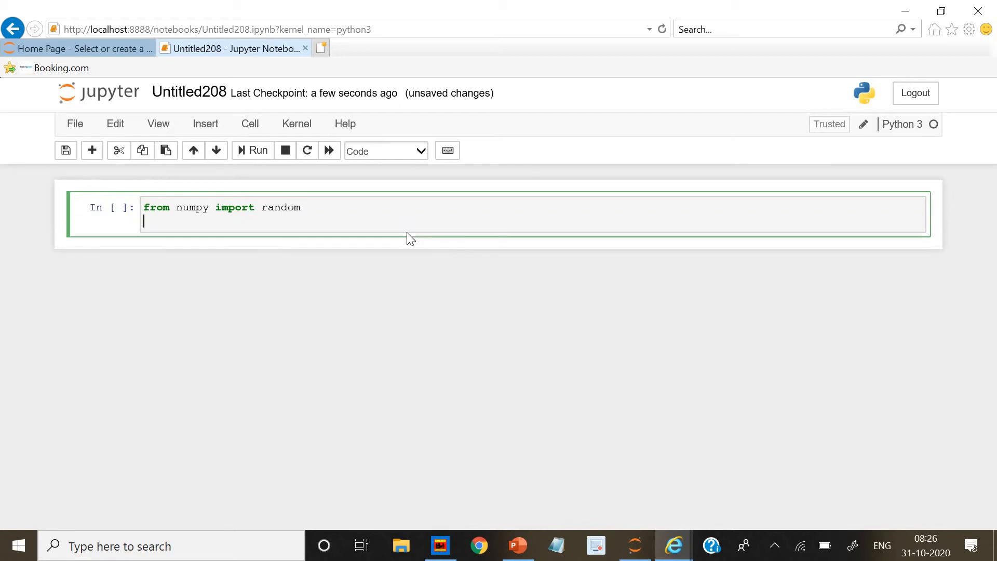
Step: Type x=random.chisquare(df=90, size=(75, 125)) on the cell's second line
text(x=)
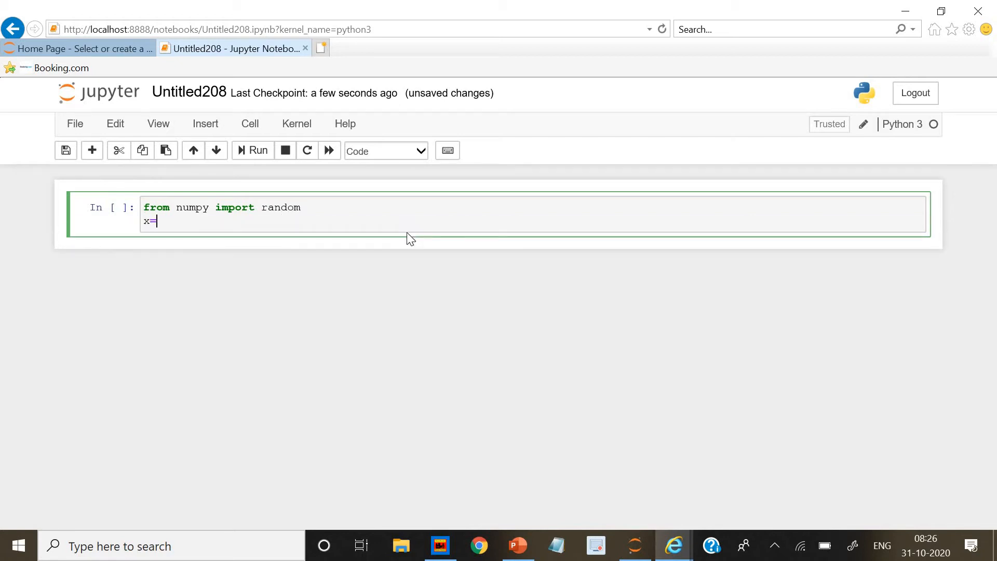
text(random)
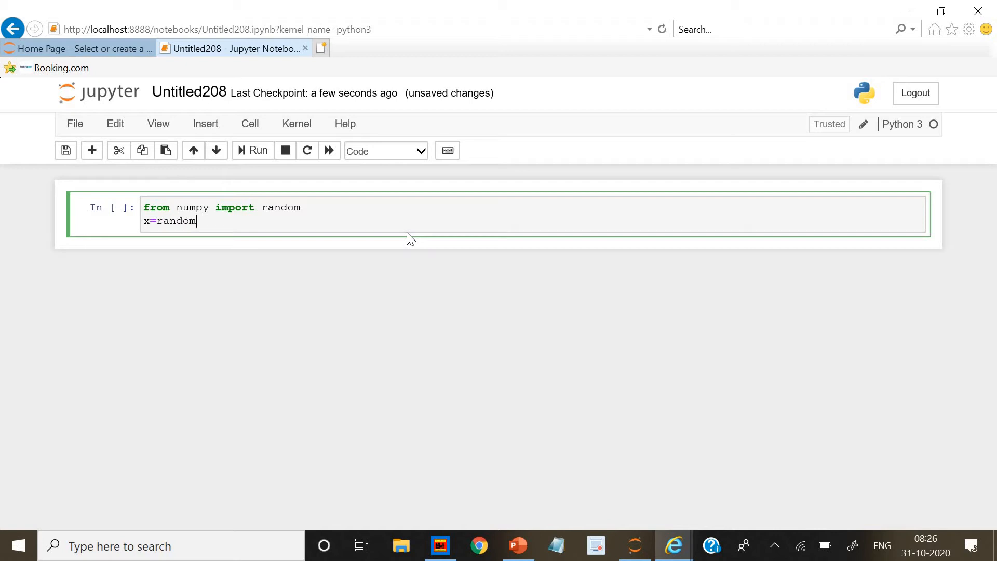
text(.)
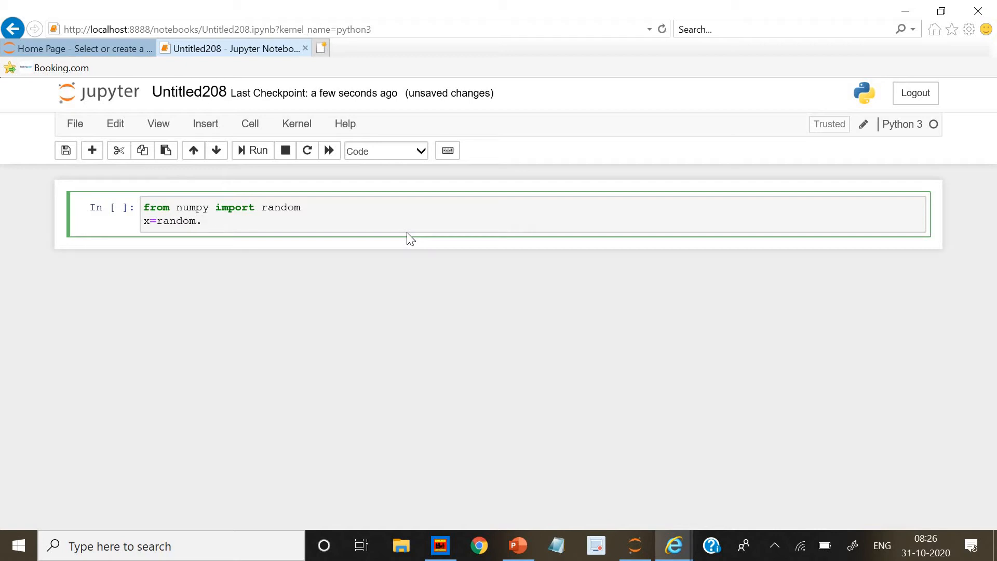
text(chisq)
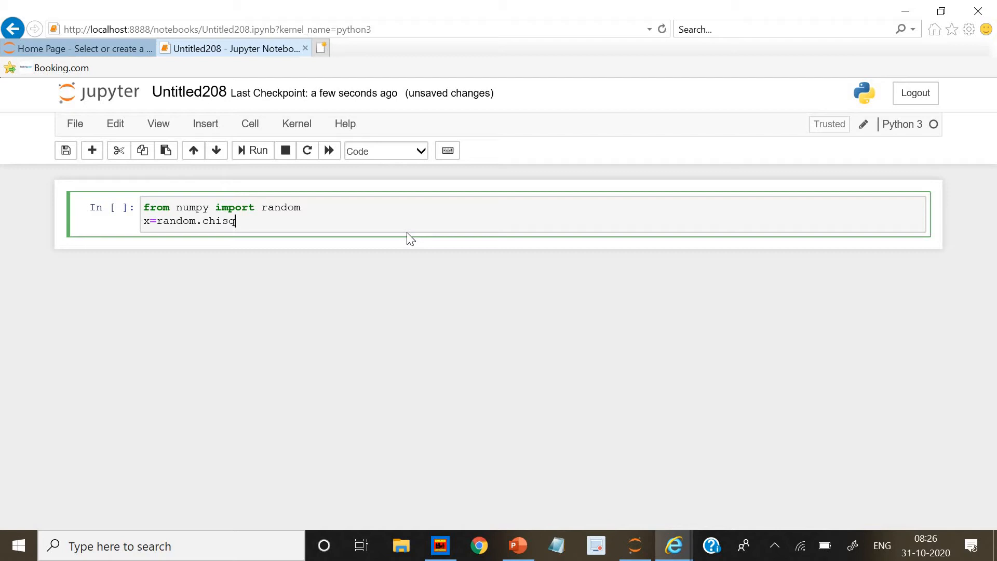
text(uare)
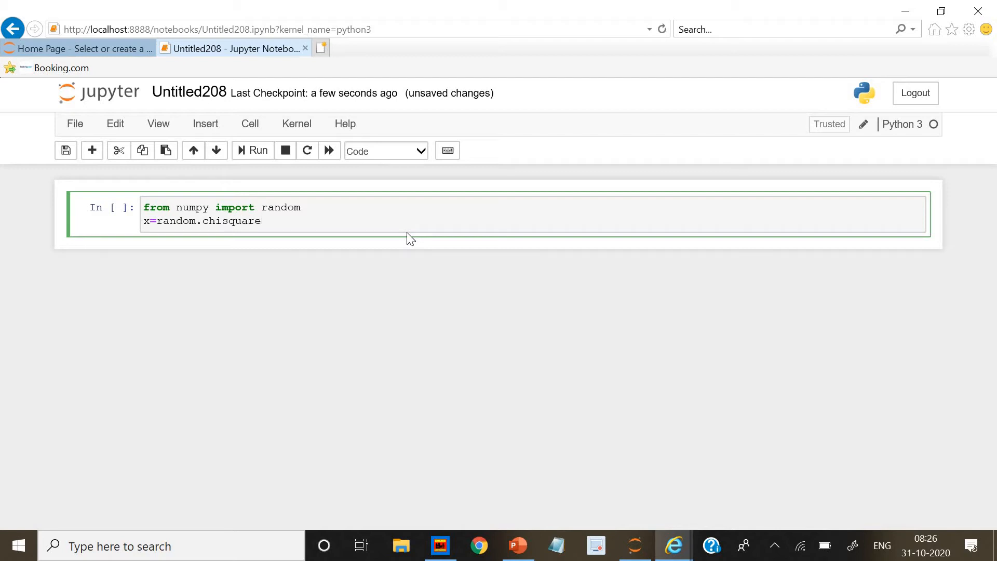
text(())
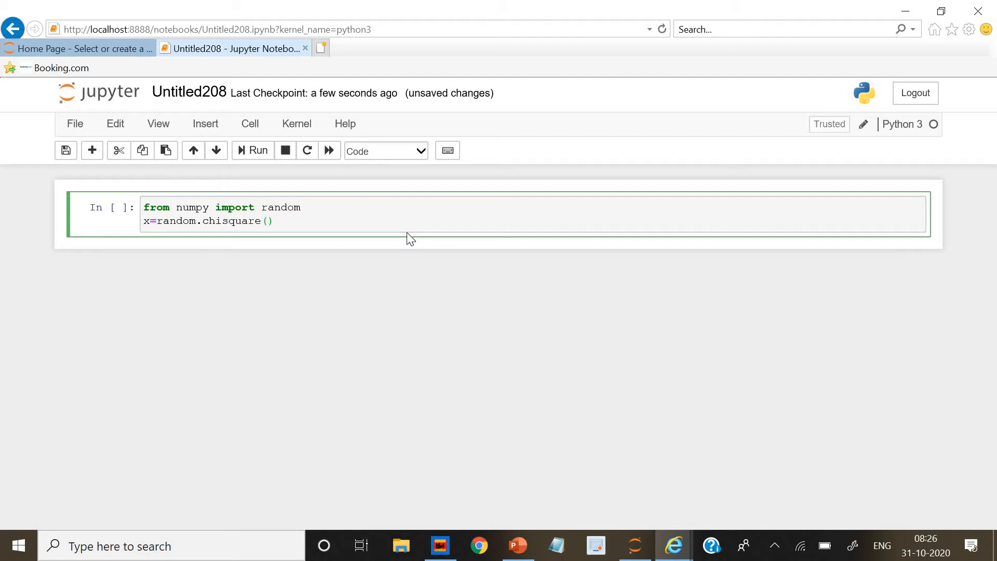
text(df=)
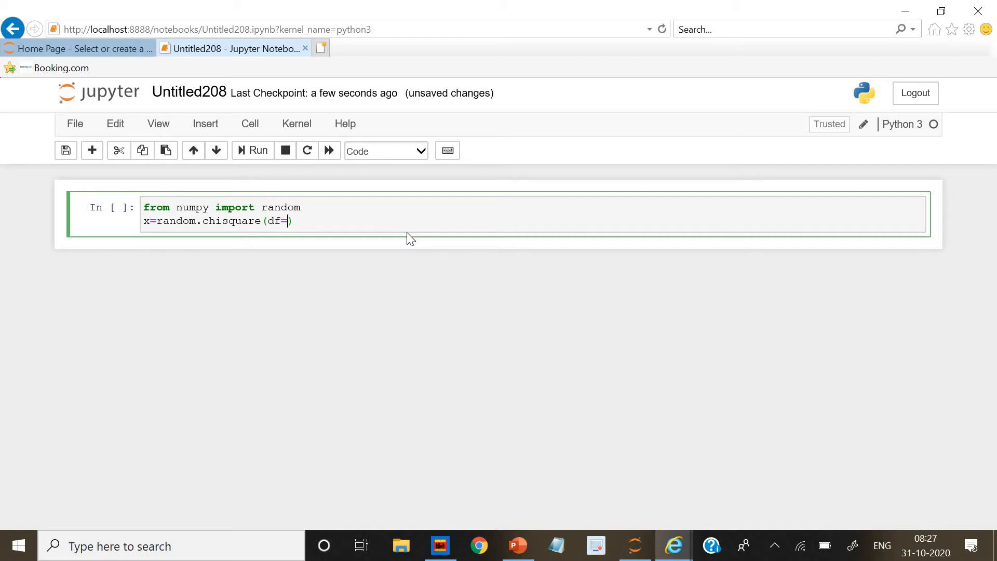
text(90)
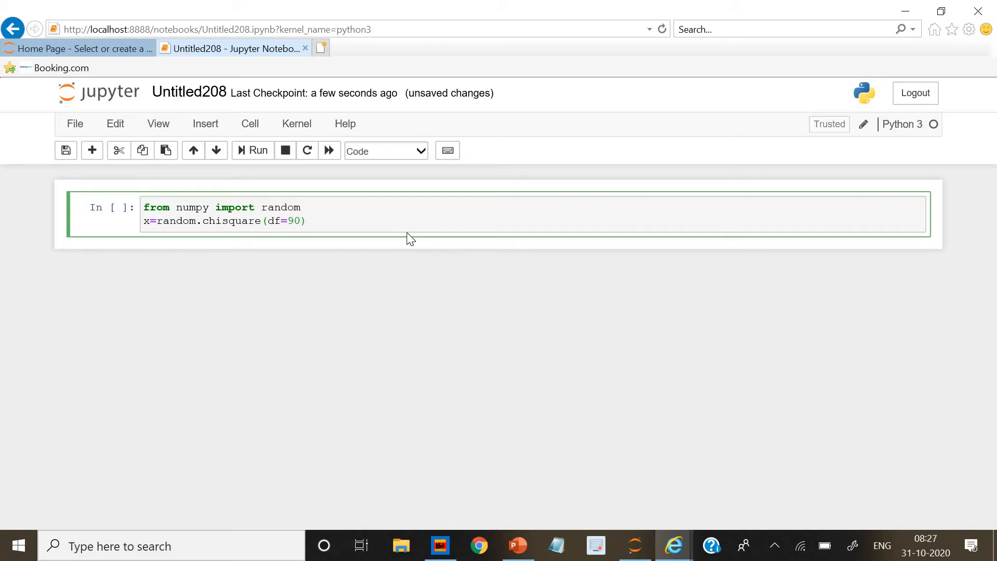
text(, s)
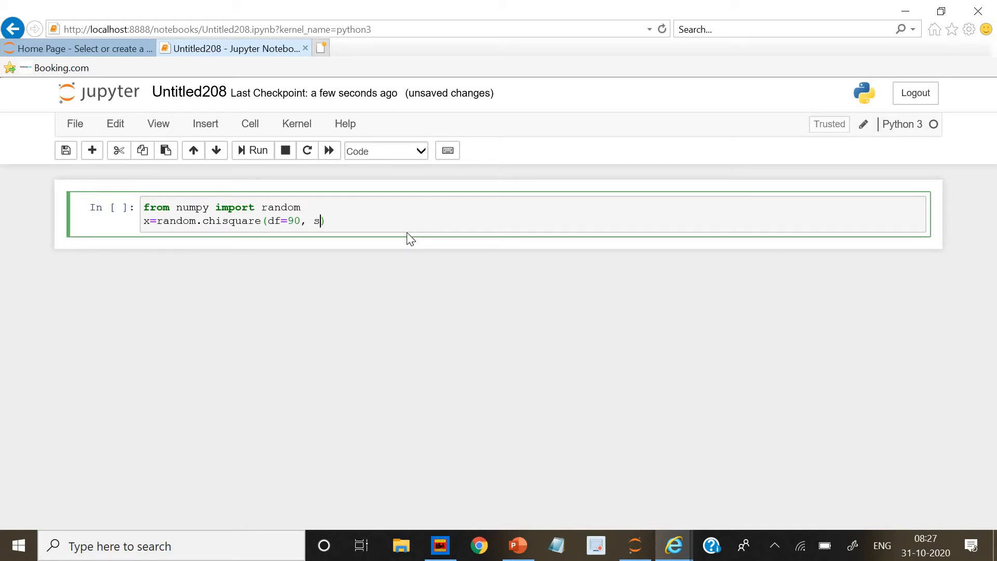
text(ize)
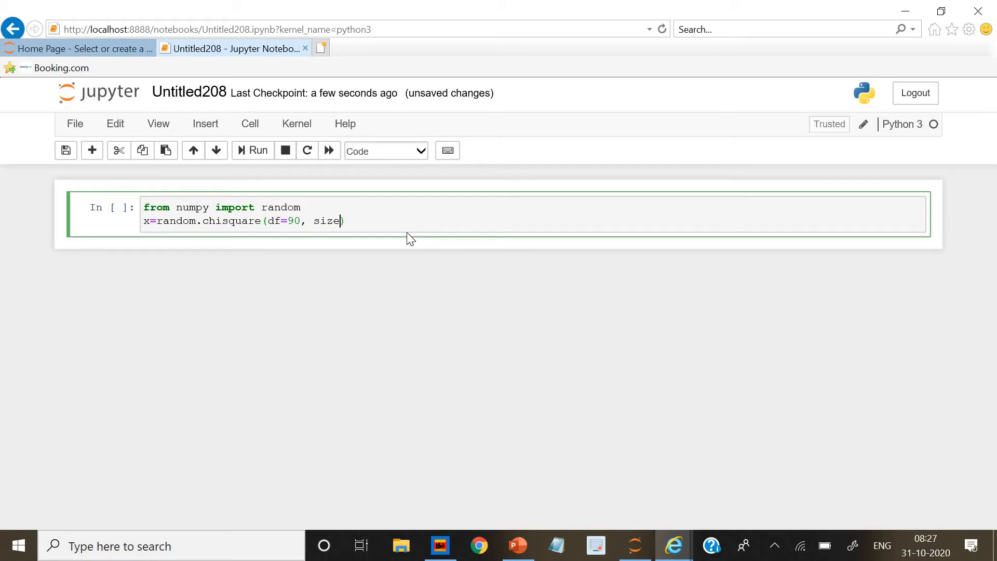
text(=)
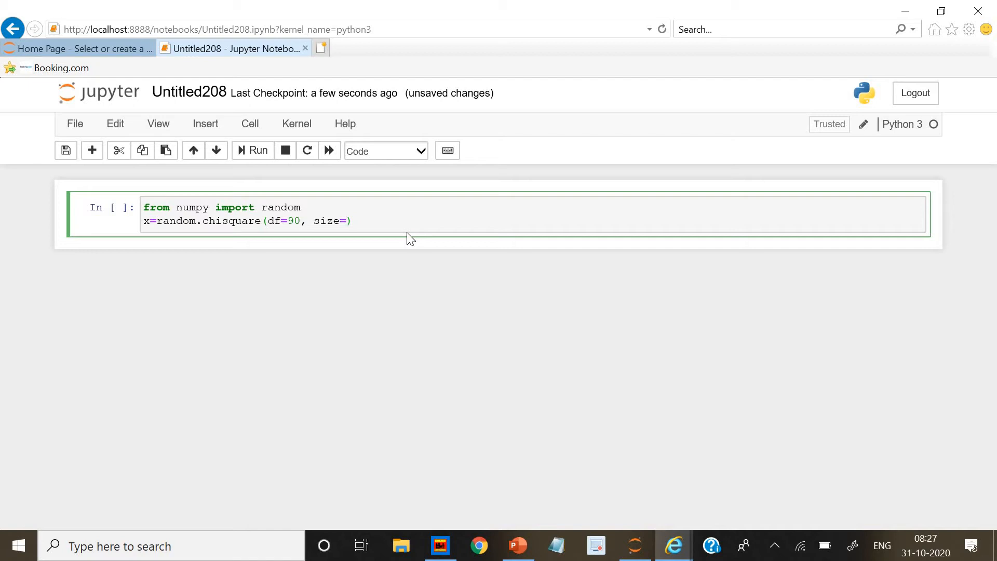
text(()
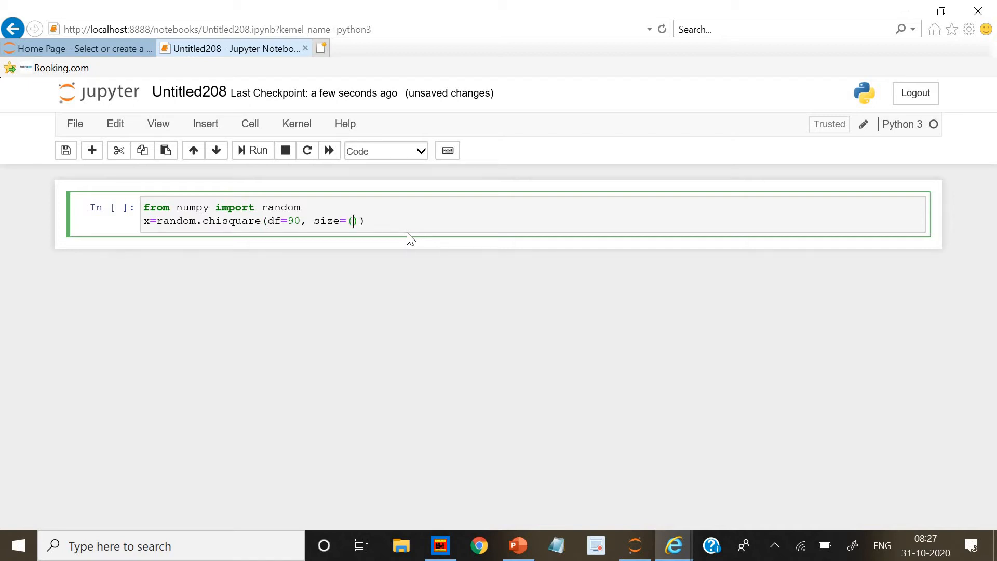
text(75,)
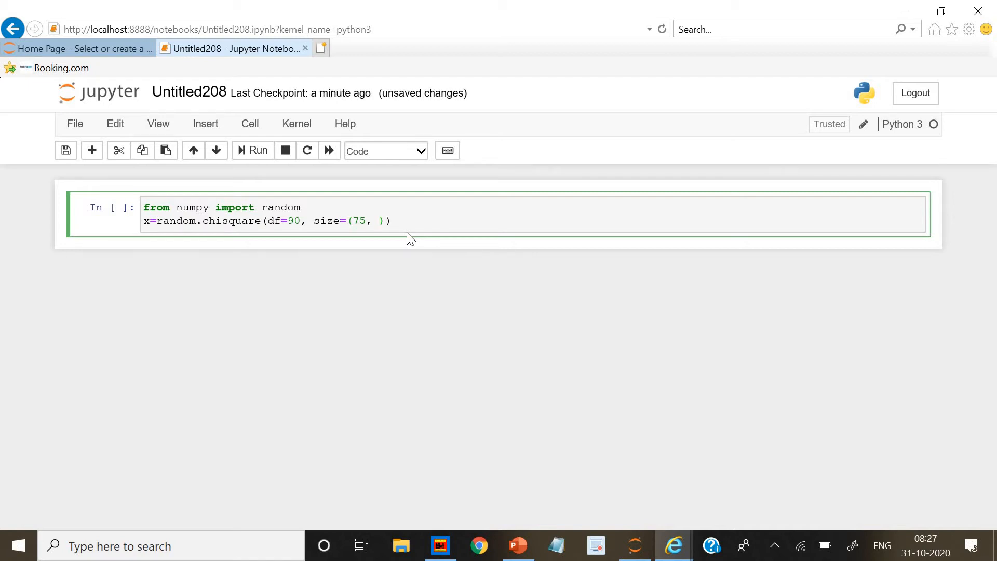
text(126)
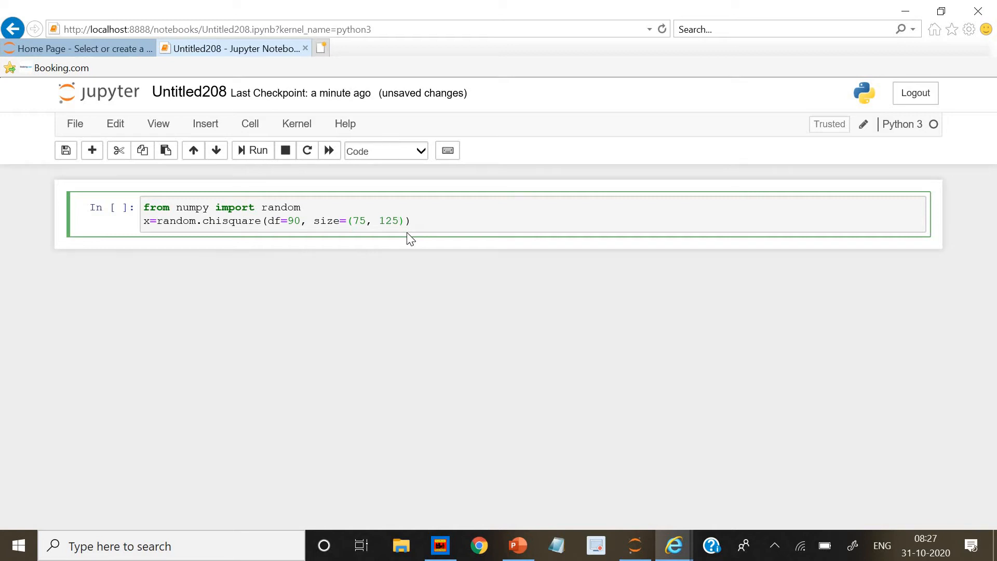
click(408, 220)
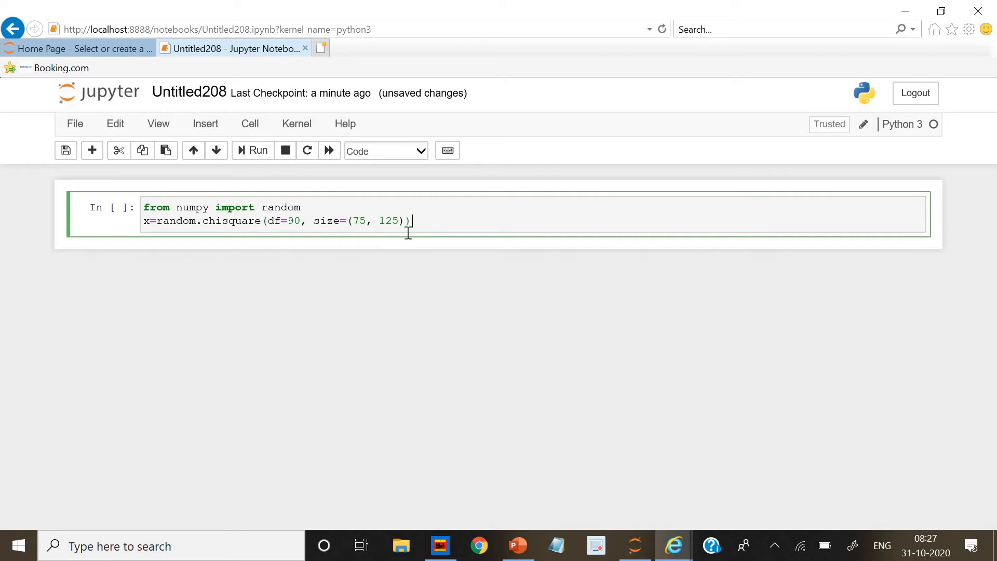
Step: Add print(x) and run the cell to print the 75×125 chi-square array
text(print)
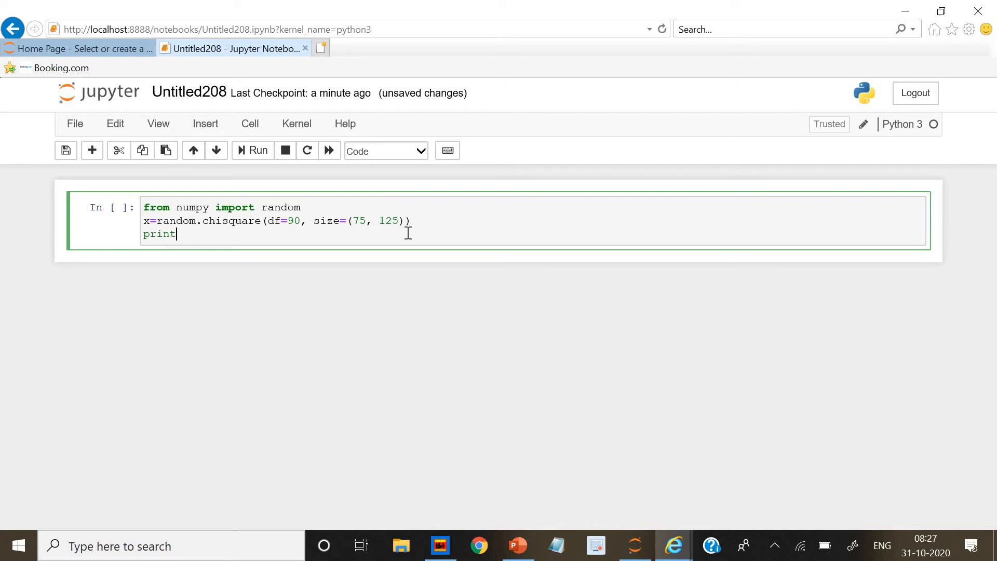
text(())
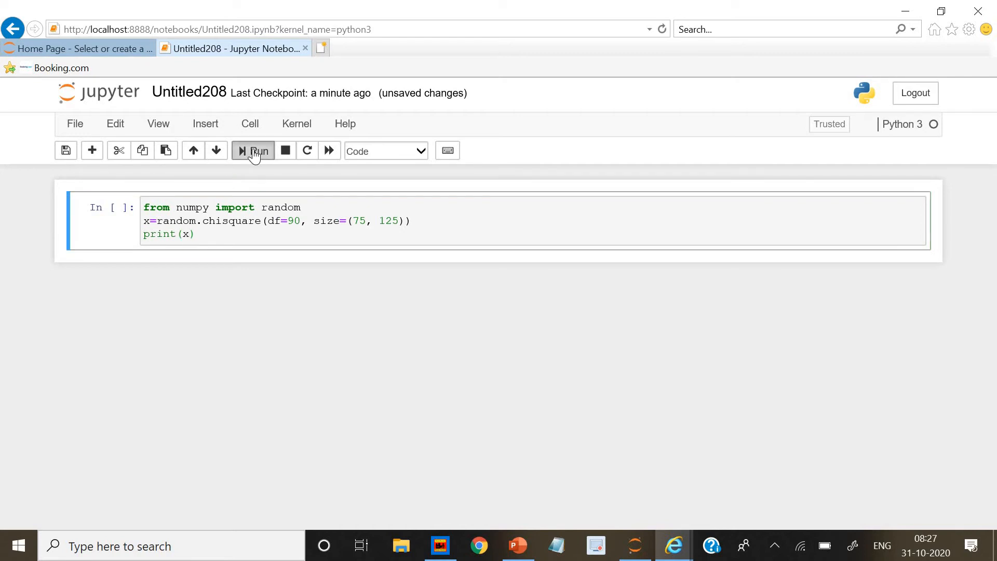
click(253, 150)
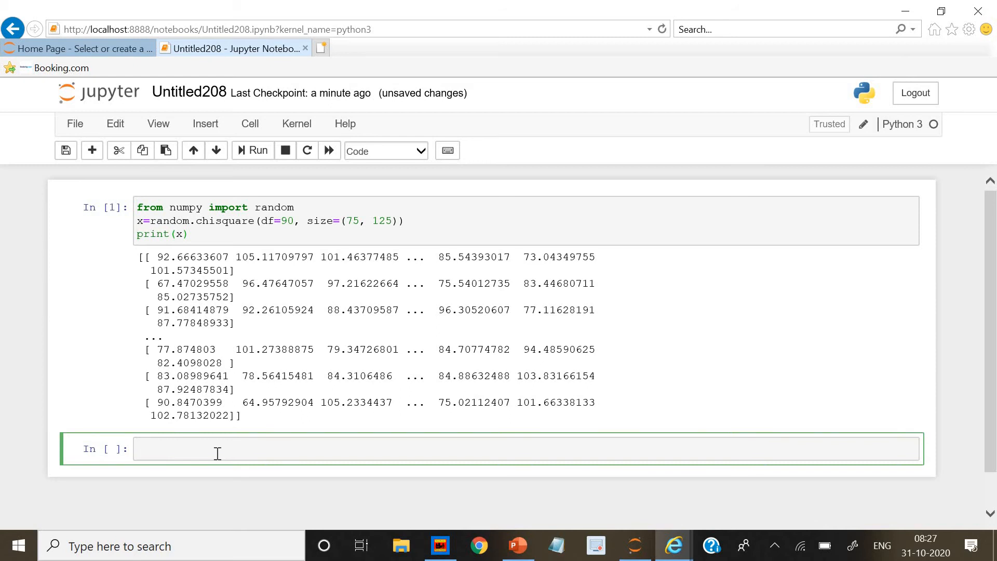
Step: Import random from numpy in the new cell
text(froo)
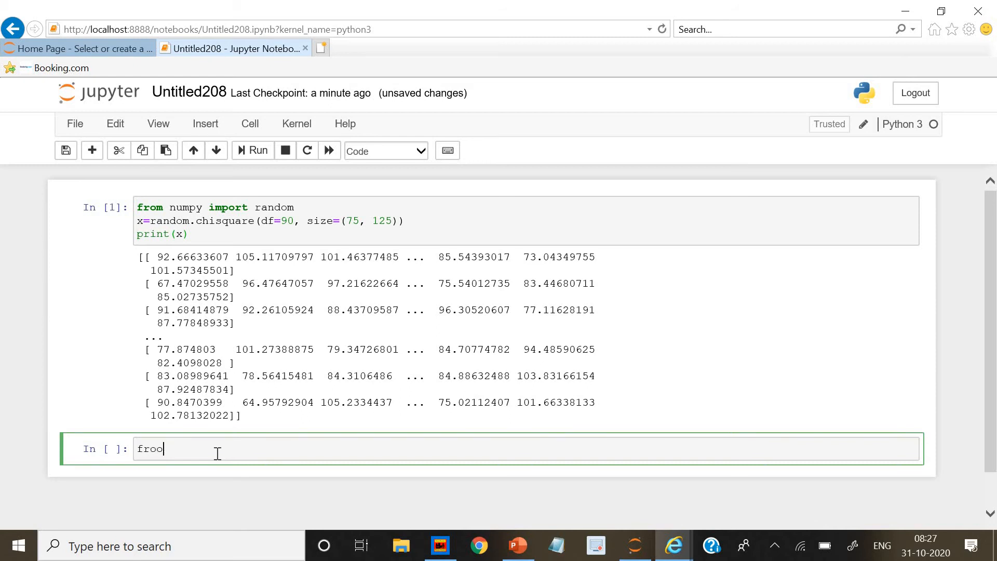
text(from numo)
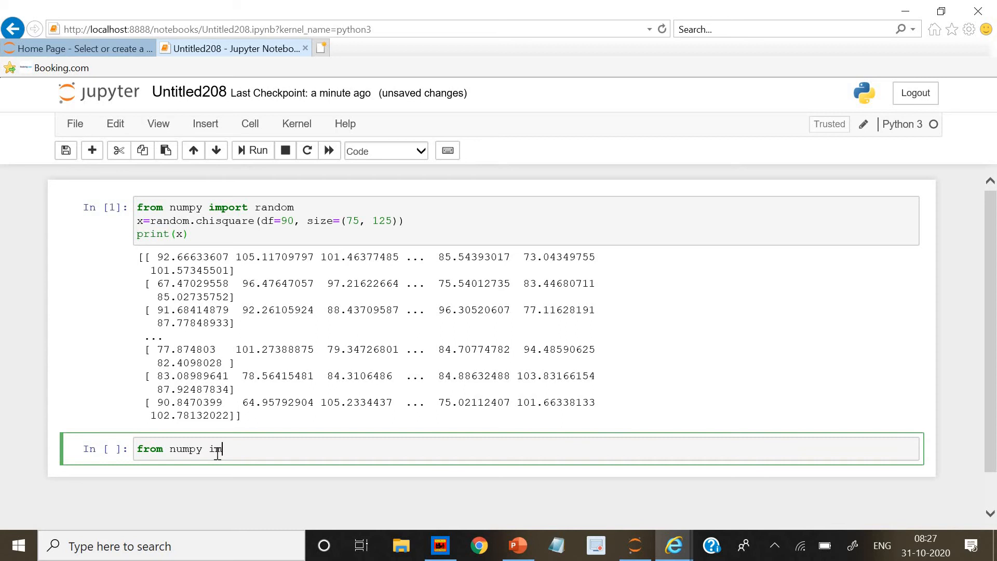
text(port)
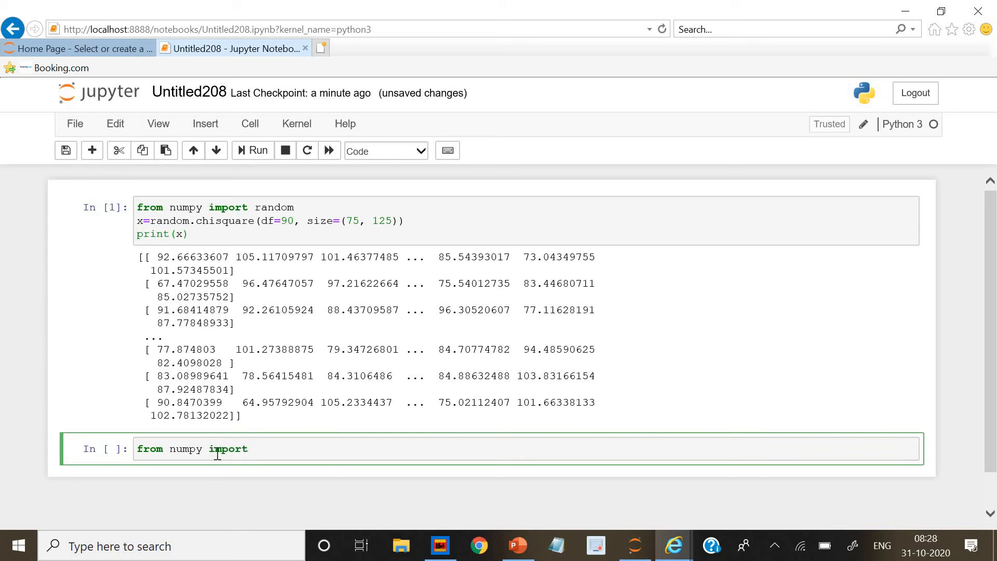
text(random)
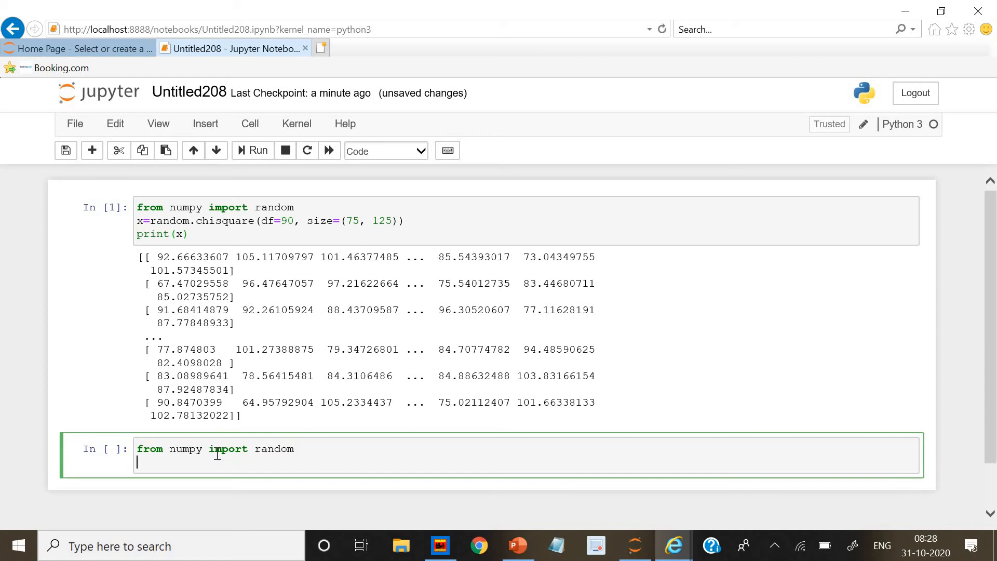
Step: Add the line import matplotlib.pyplot as plt
text(import m)
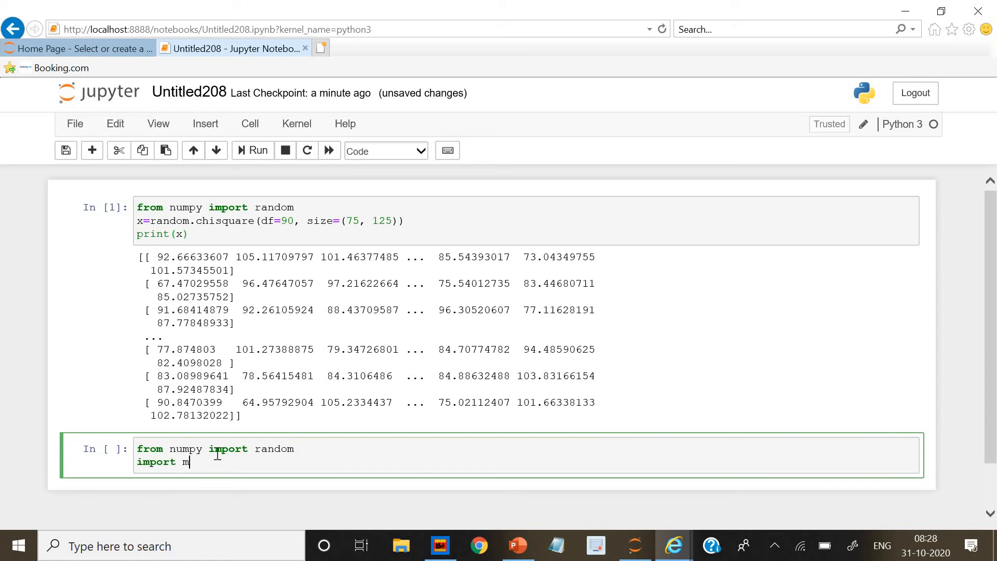
text(atplotli)
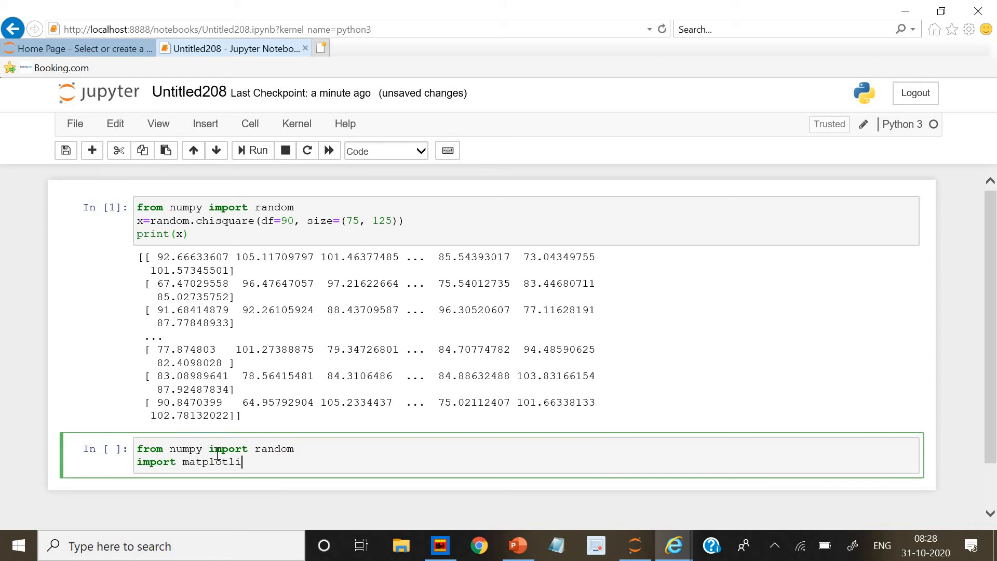
text(b.p)
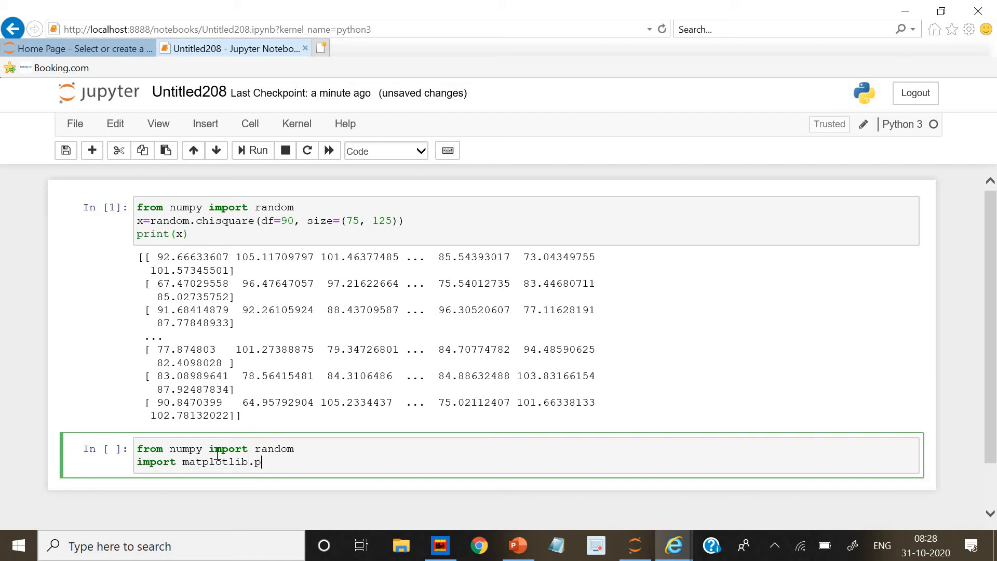
text(yp)
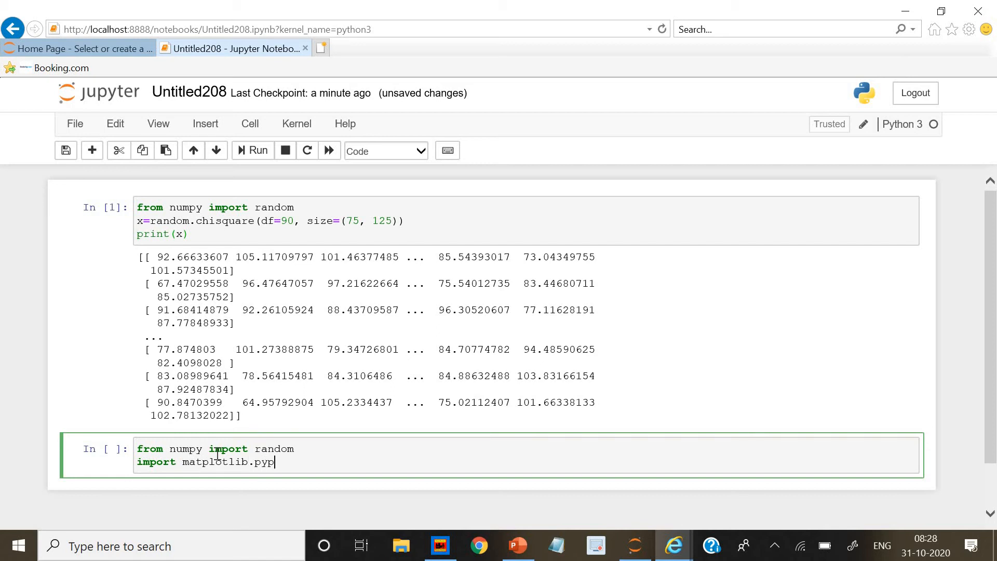
text(lot)
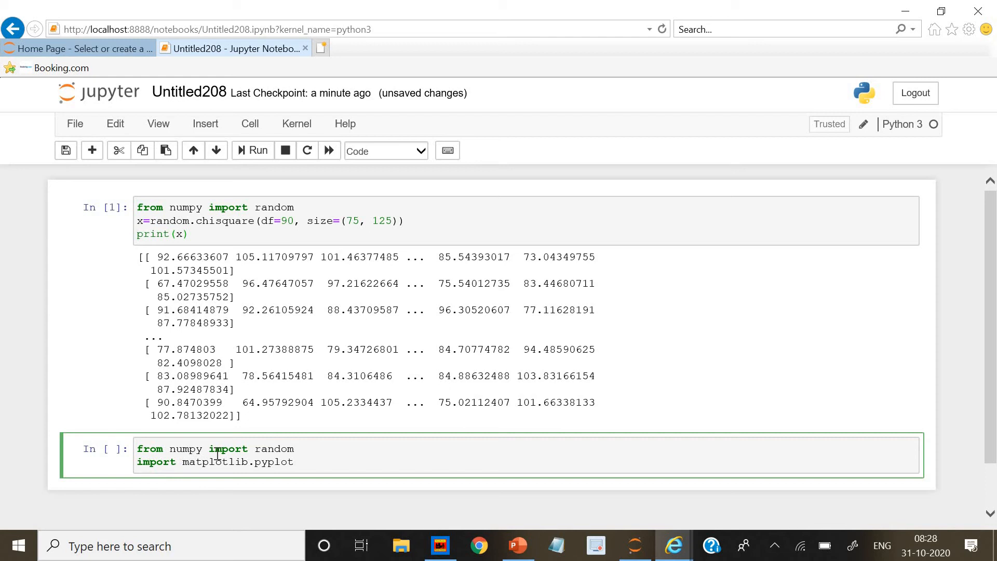
text(as plt)
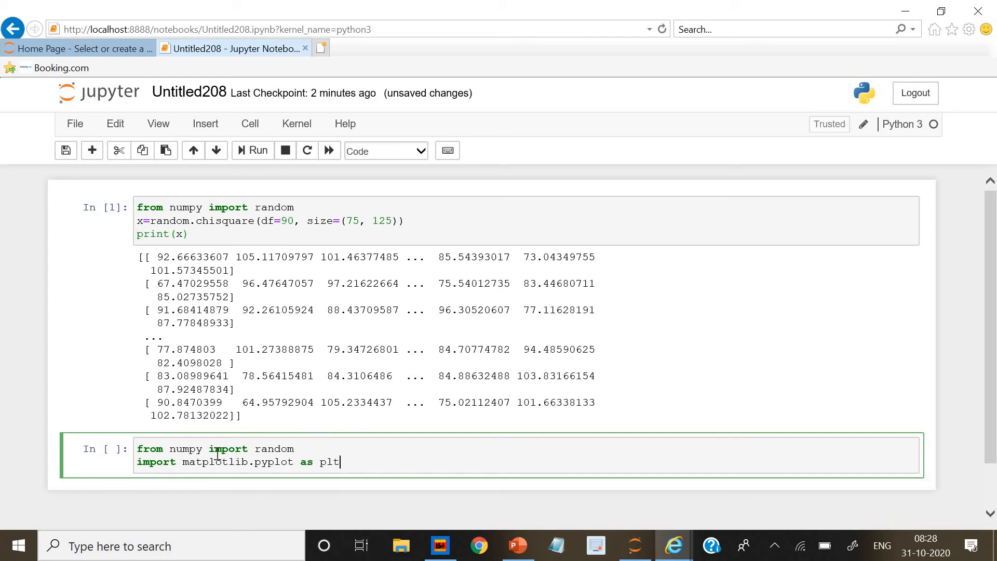
Step: Add the line import seaborn as sns
text(i)
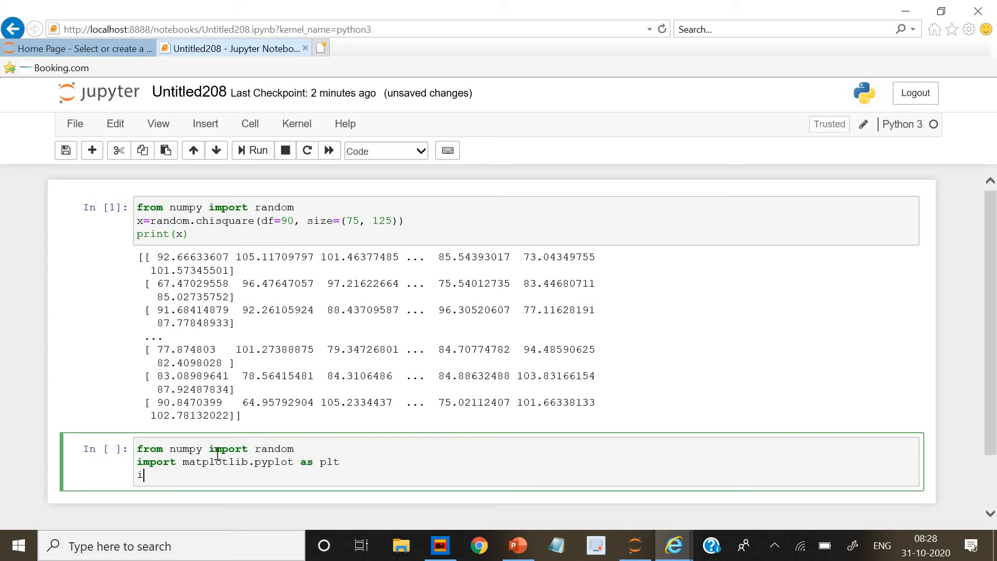
text(mport sea)
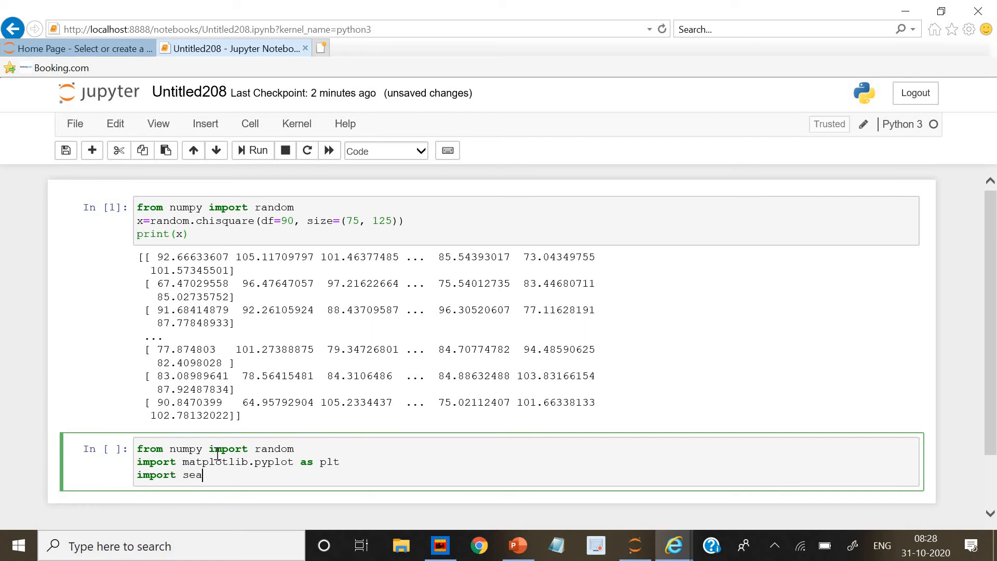
text(born as)
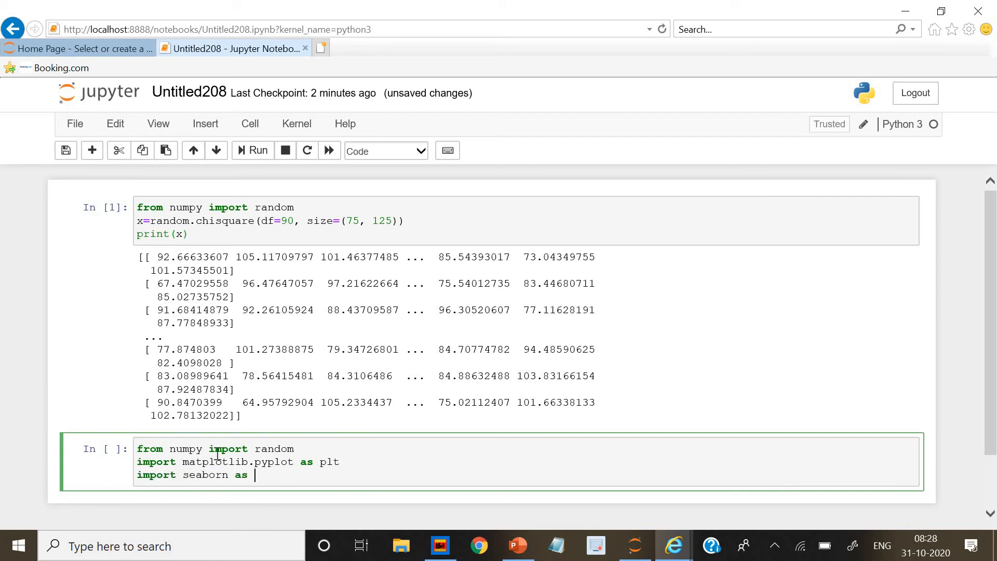
text(sns)
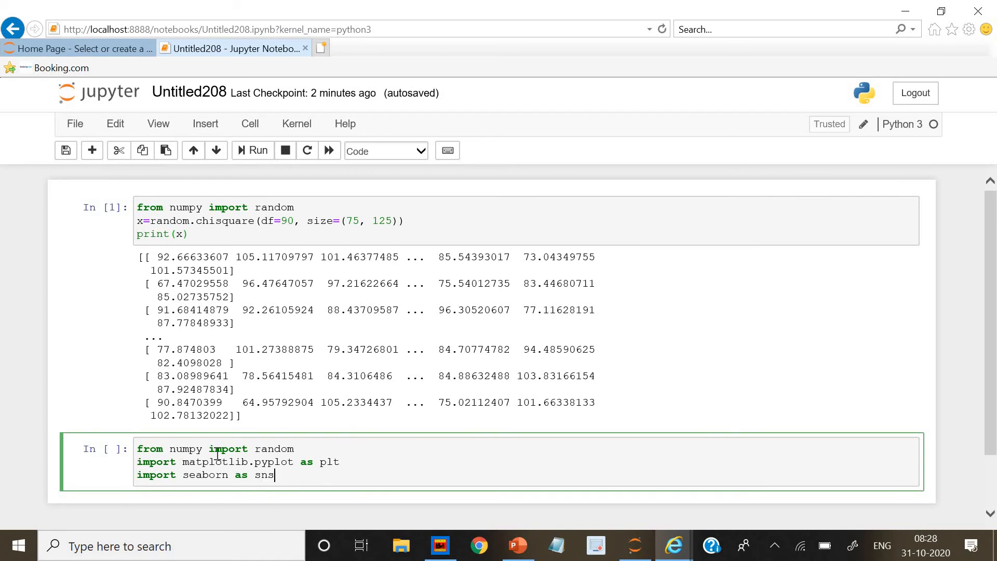
text(sns)
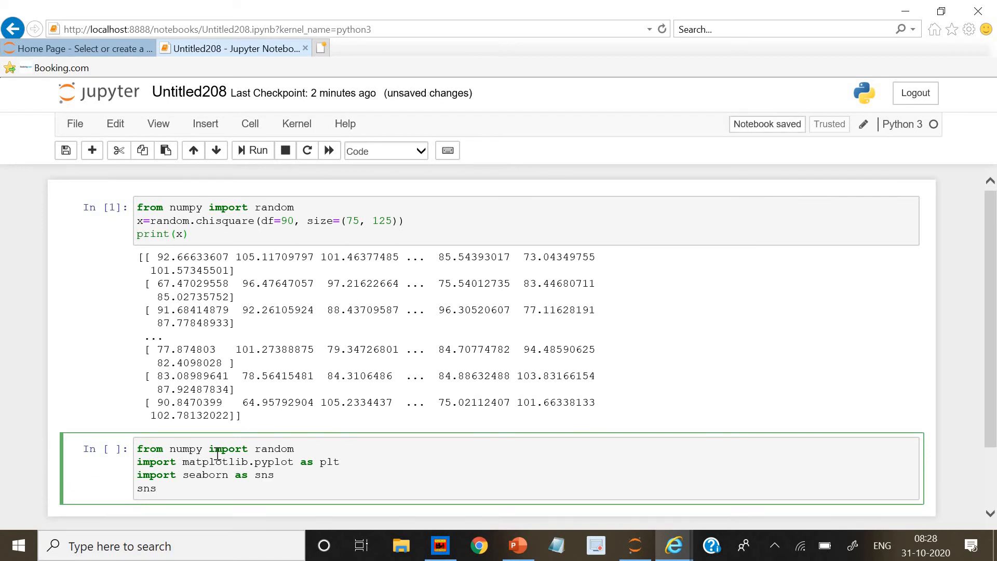
Step: Start sns.distplot(random.chisquare on a new line, fixing the chisquare typo
text(.dist)
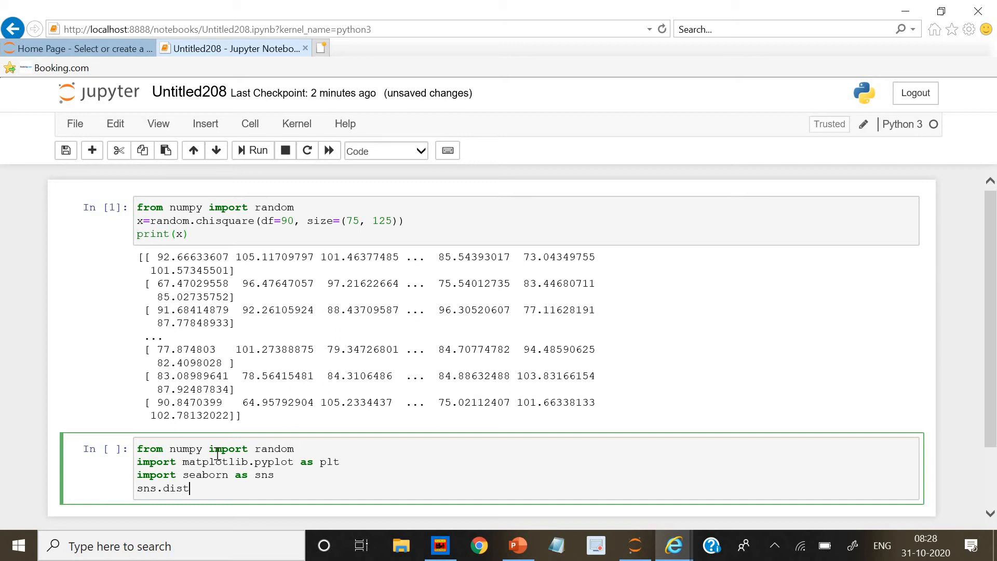
text(plot)
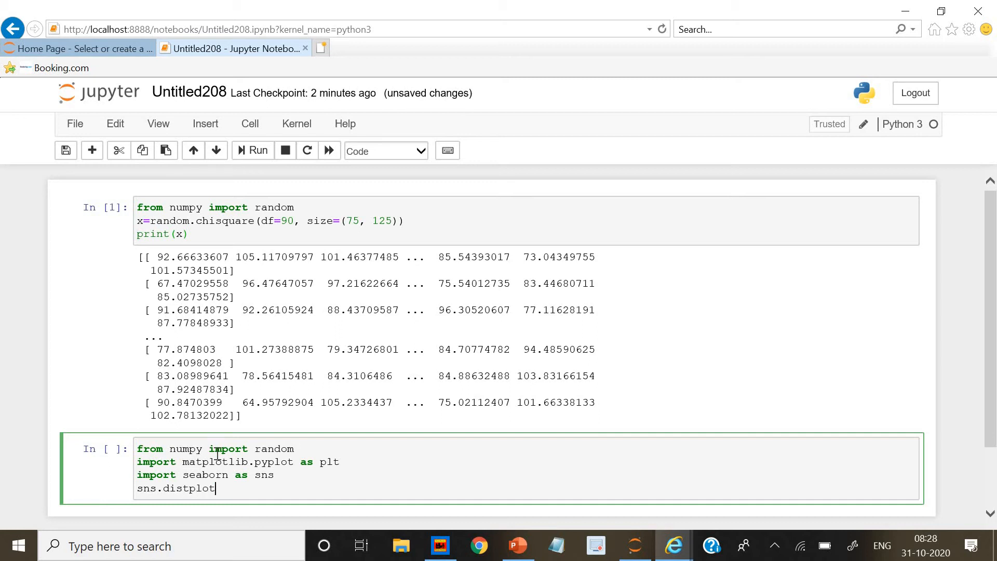
text((ra)
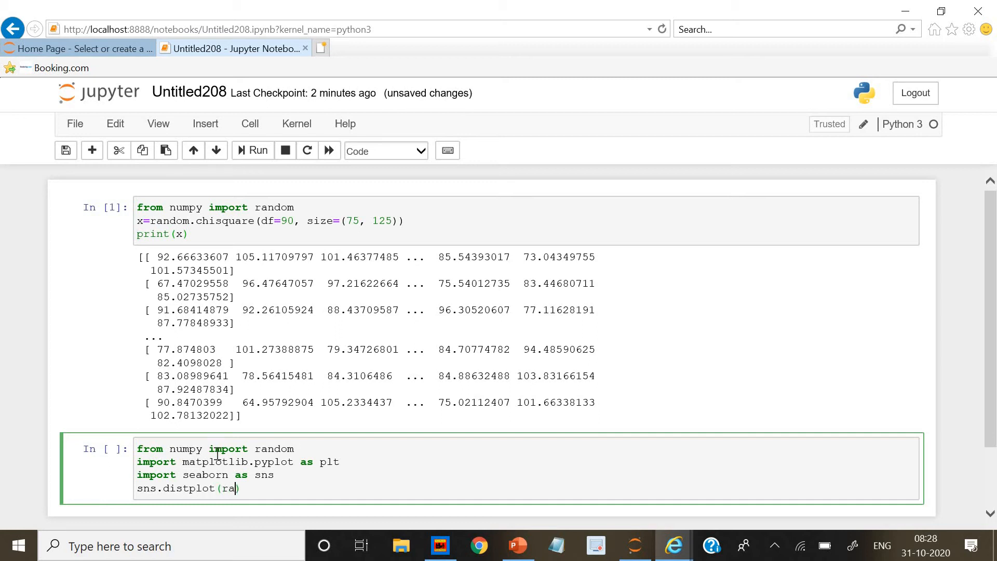
text(ndom.)
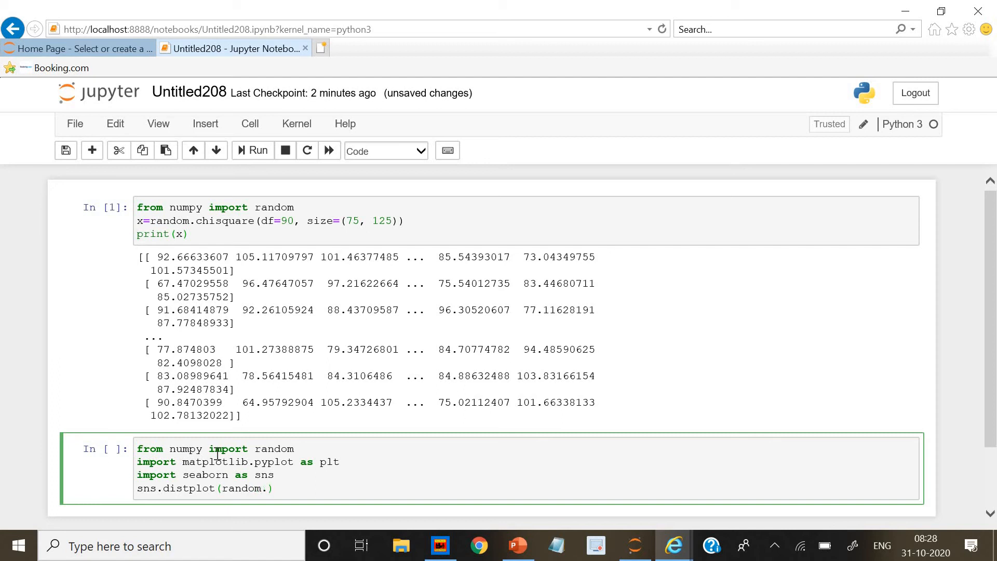
text(chis)
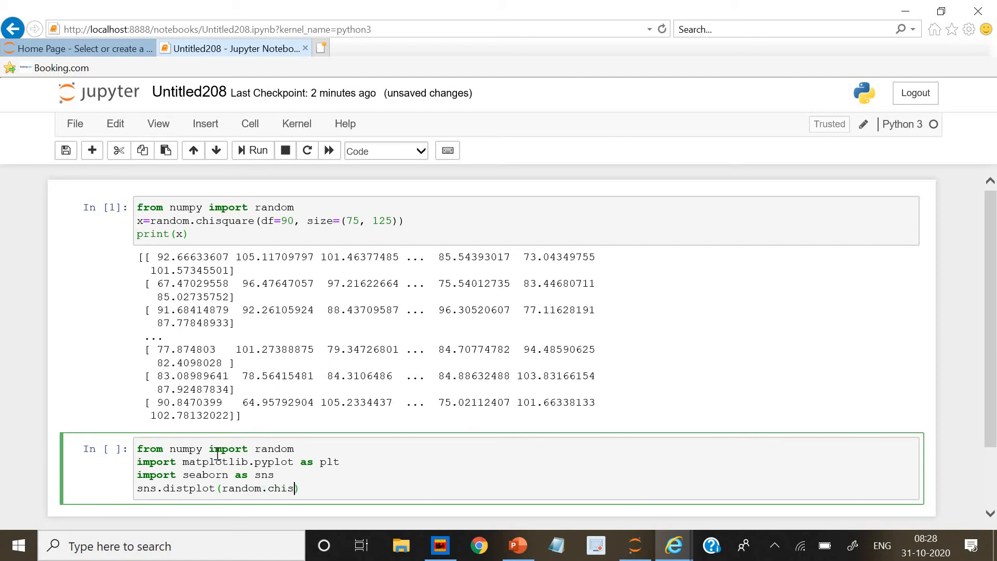
text(quarw)
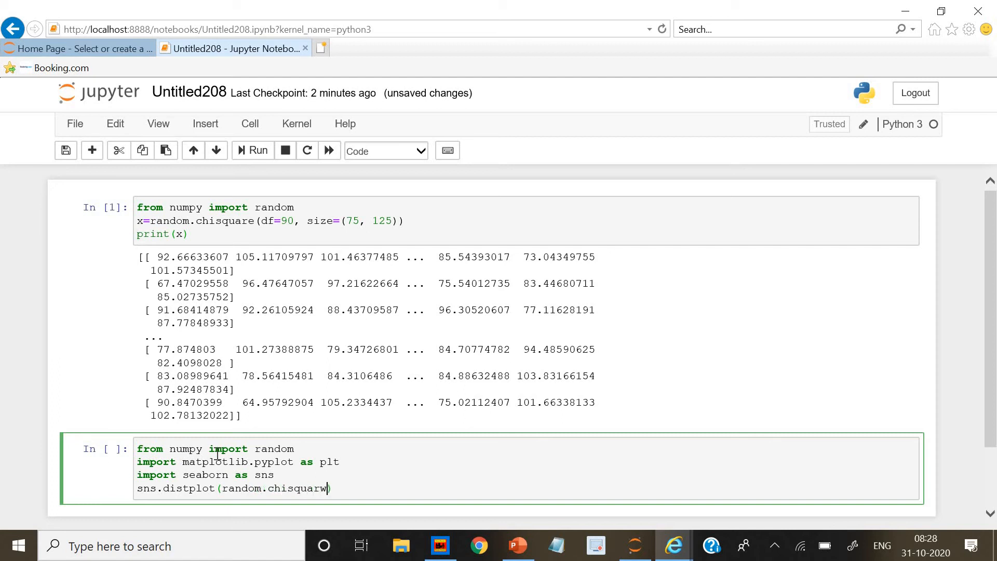
key(BackSpace)
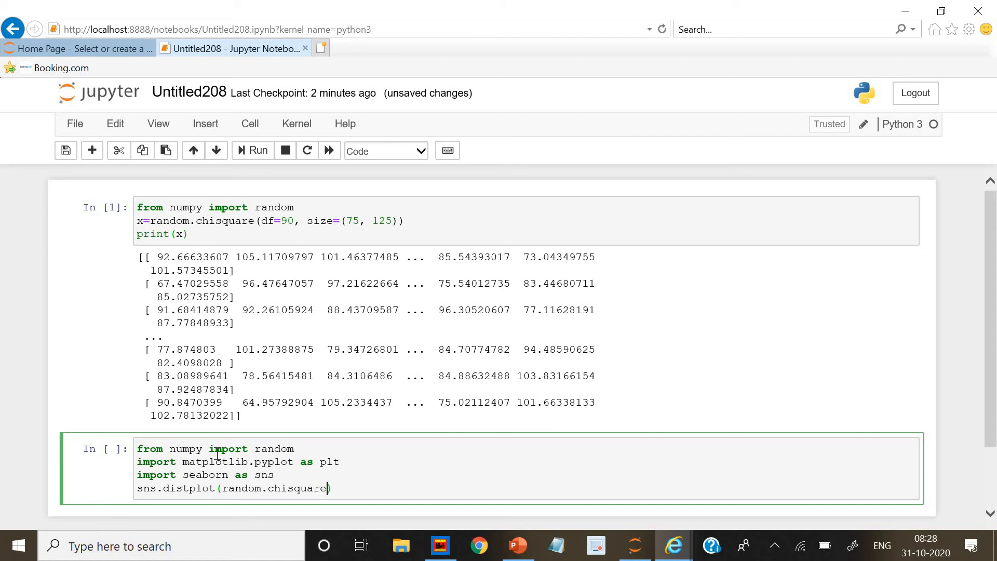
Step: Fill in df=1, size=100 and hist=False to complete the distplot call
text(()
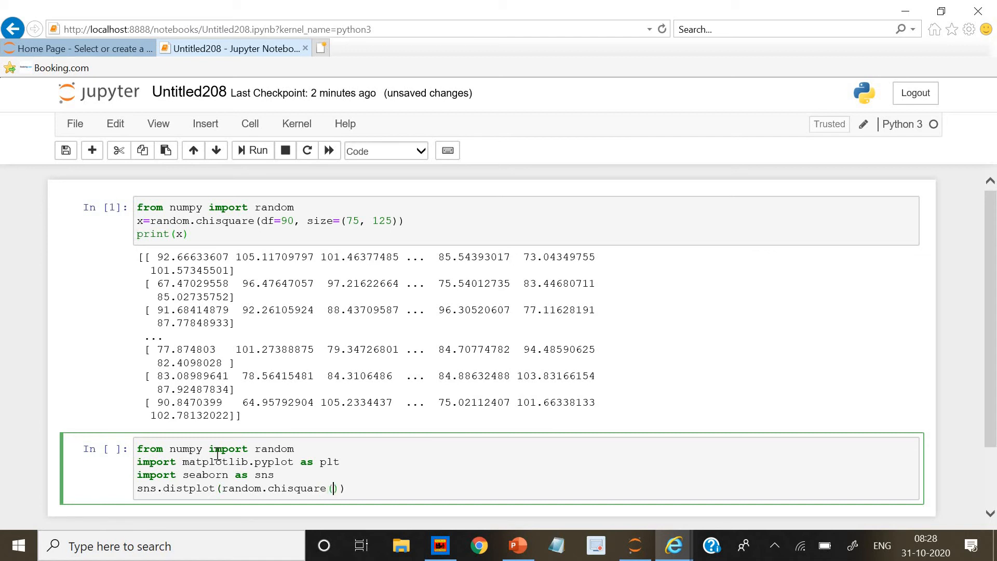
text(df=2)
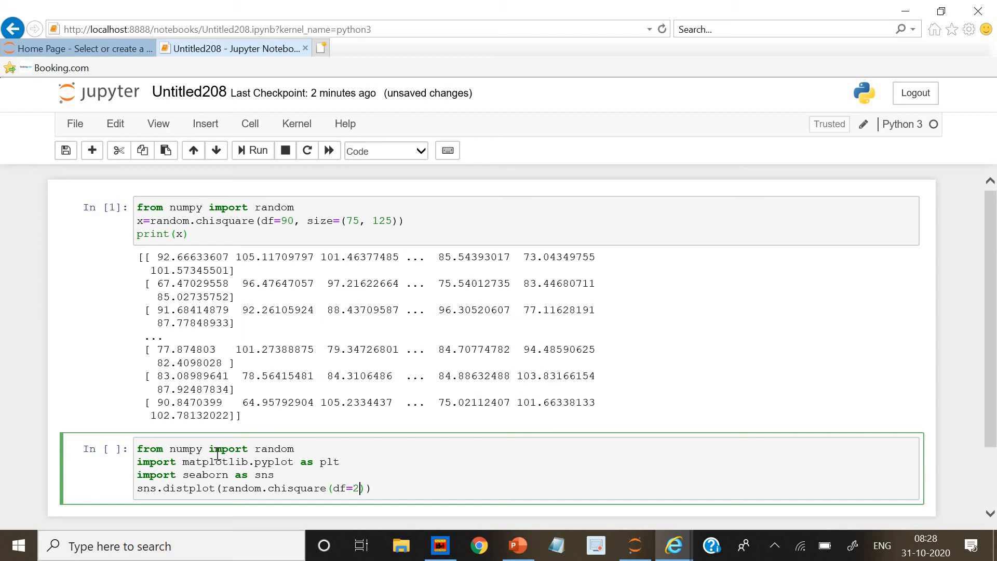
text(1)
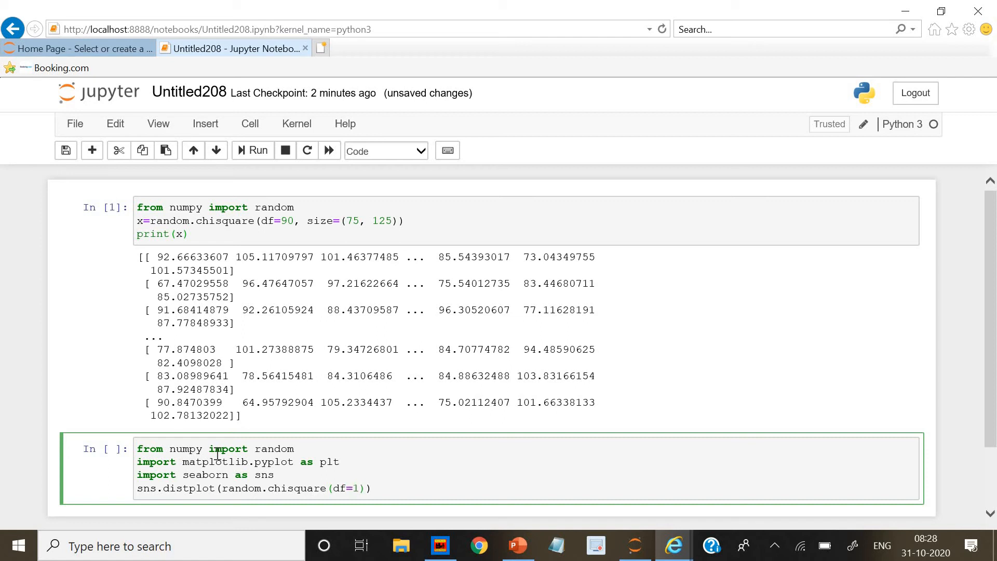
text(size=)
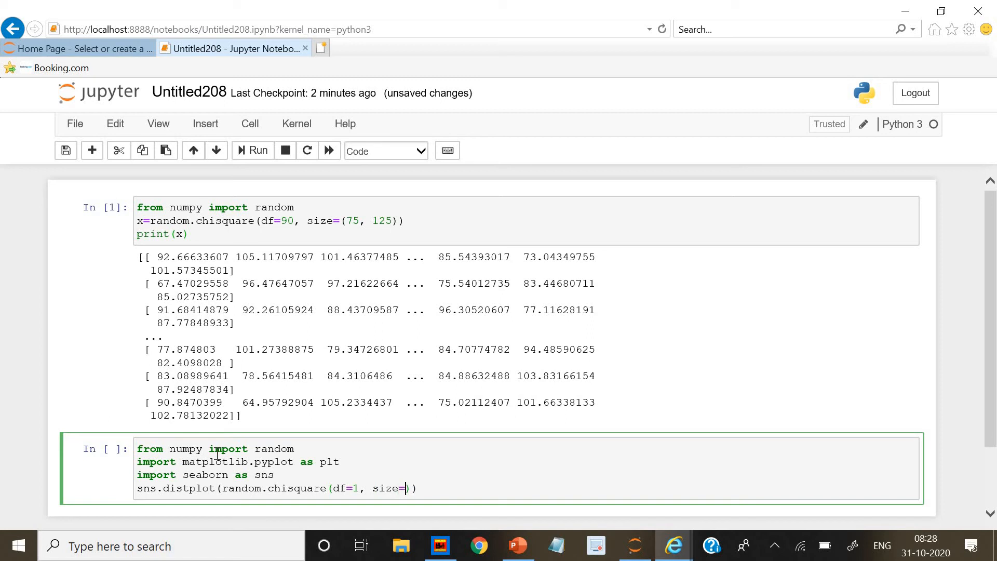
text(100)
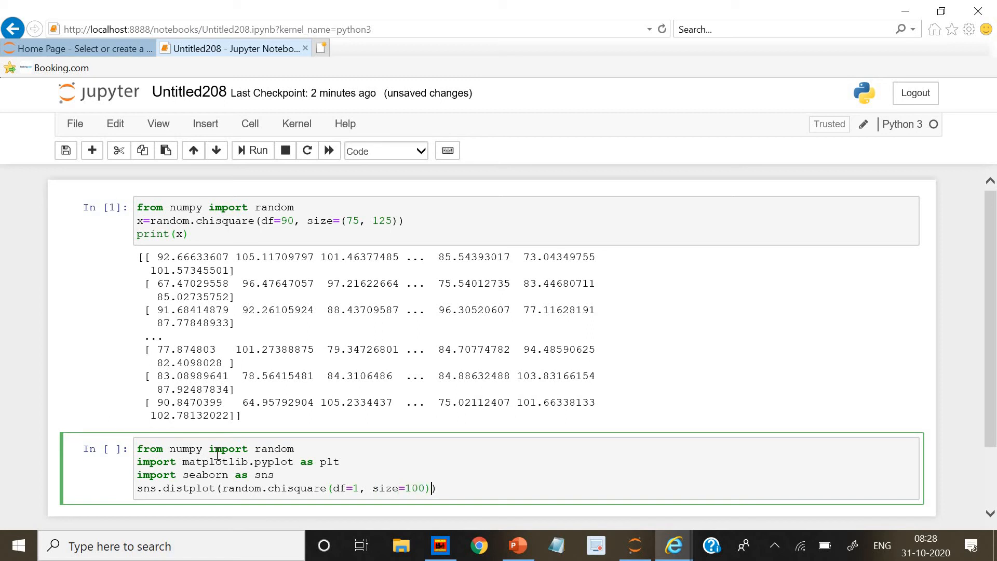
text(,)
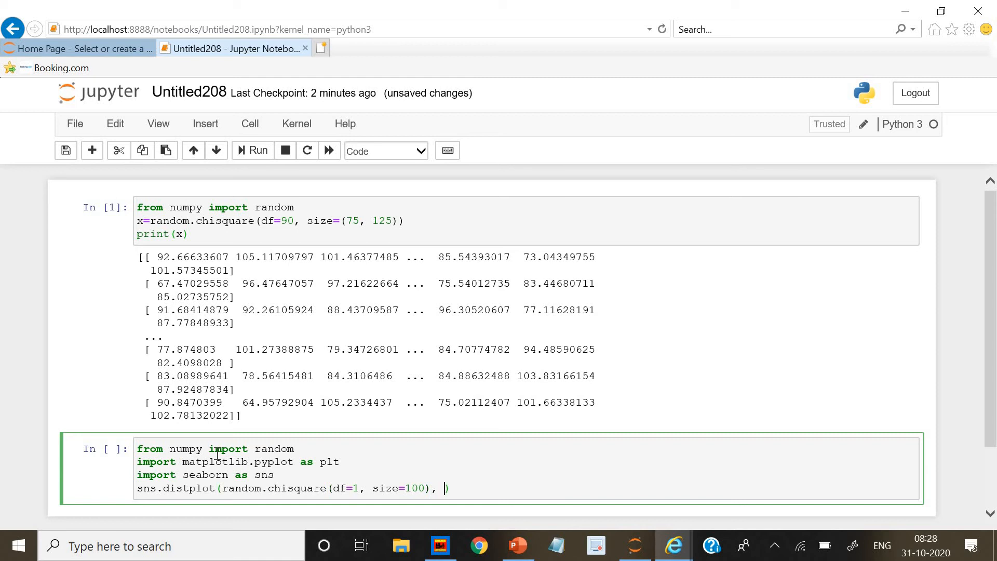
text(hist=)
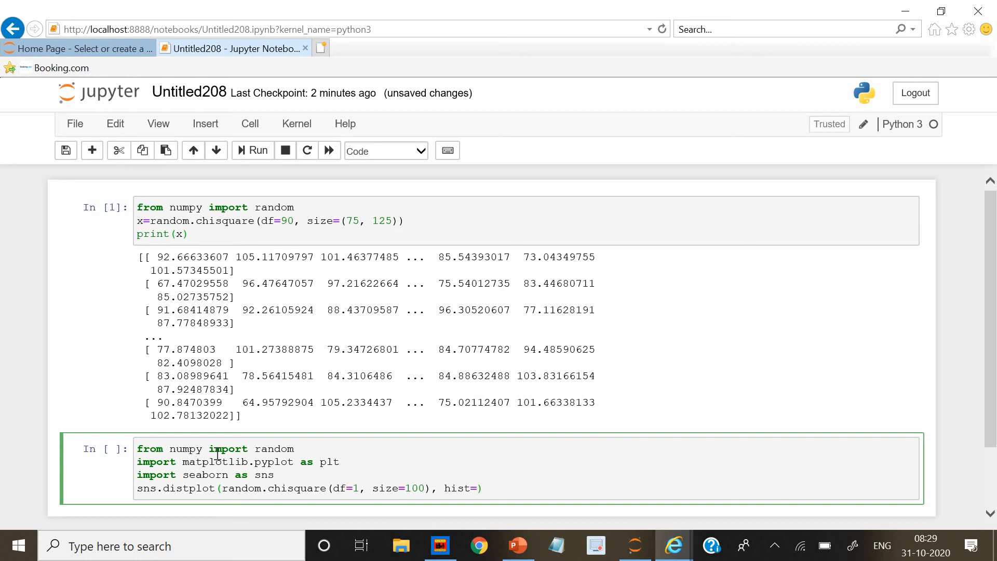
text(False)
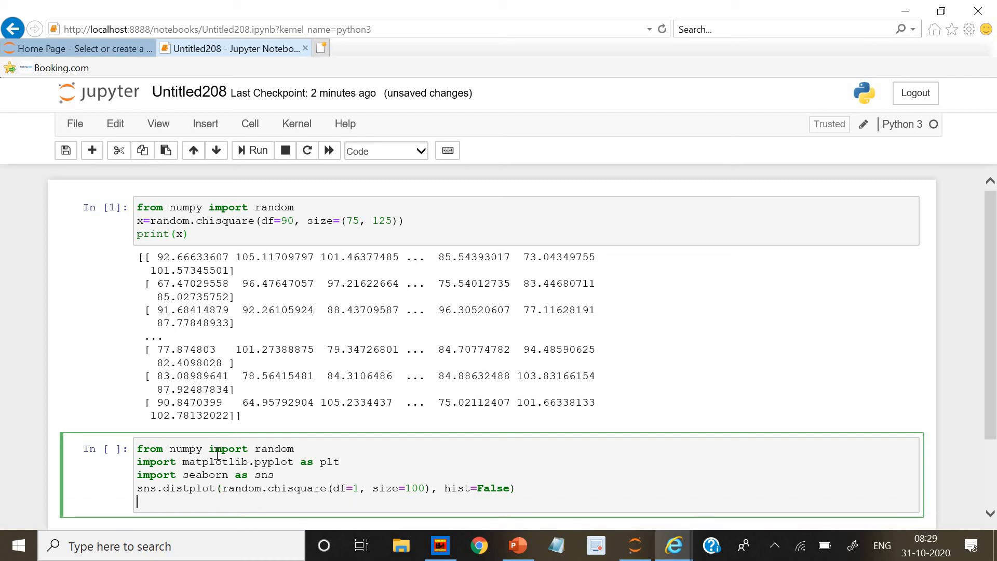
Step: Add plt.show() and run the cell to draw the chi-square density curve
text(plt)
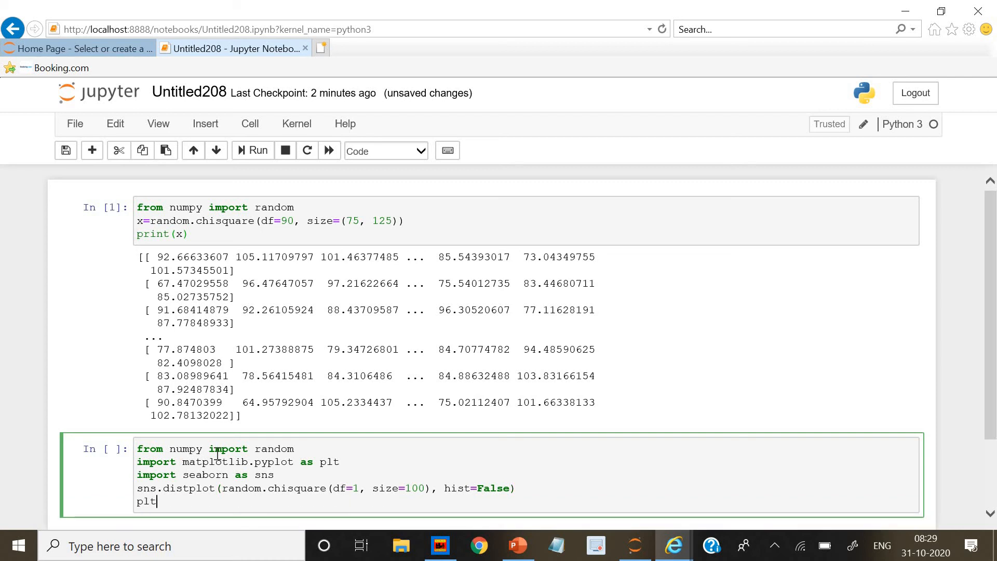
text(.show)
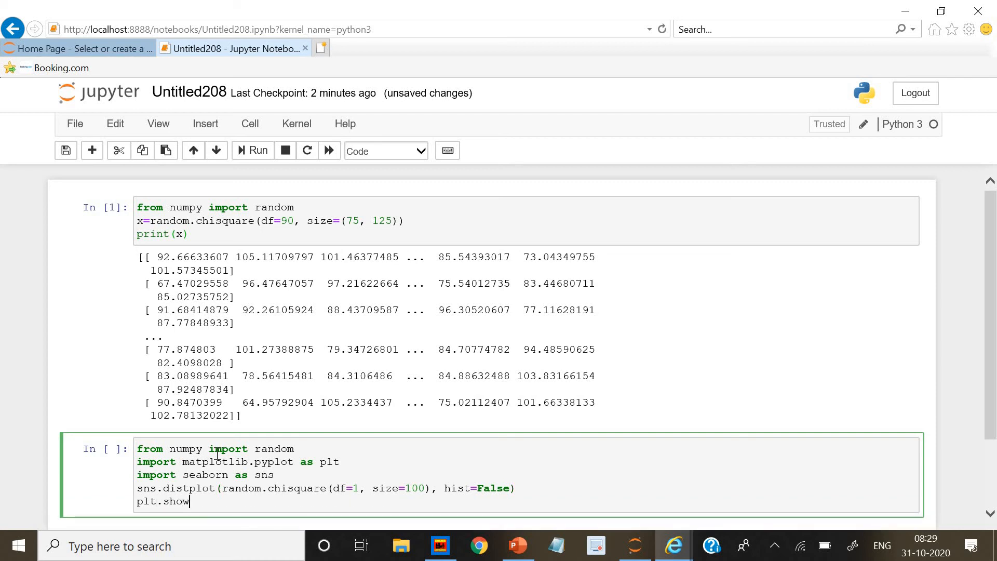
click(253, 150)
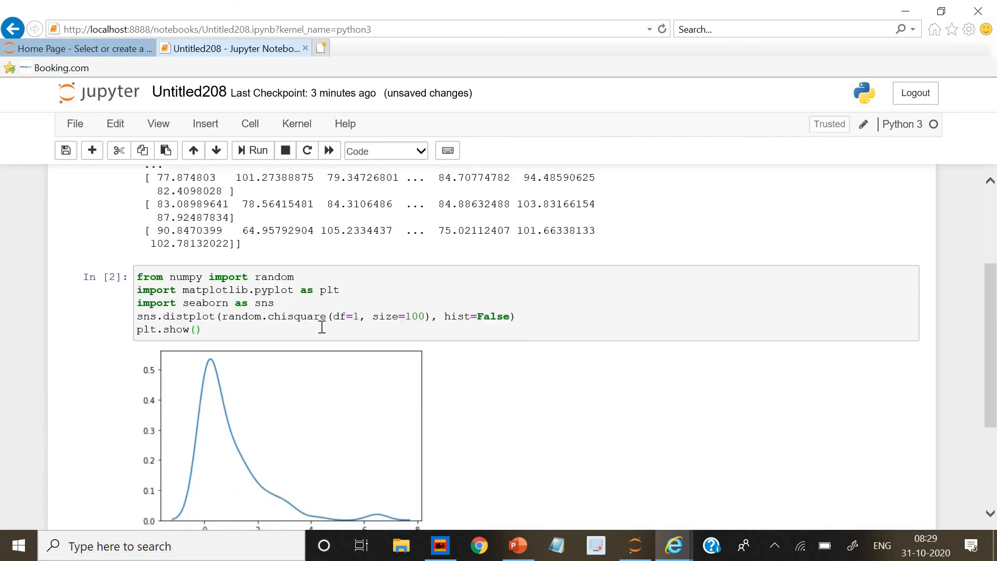
scroll(down, 3)
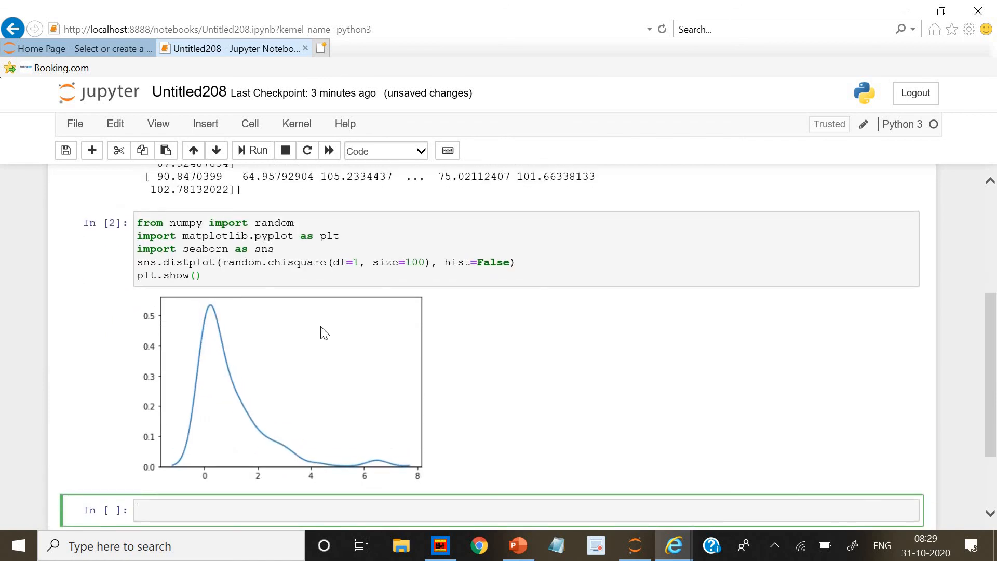